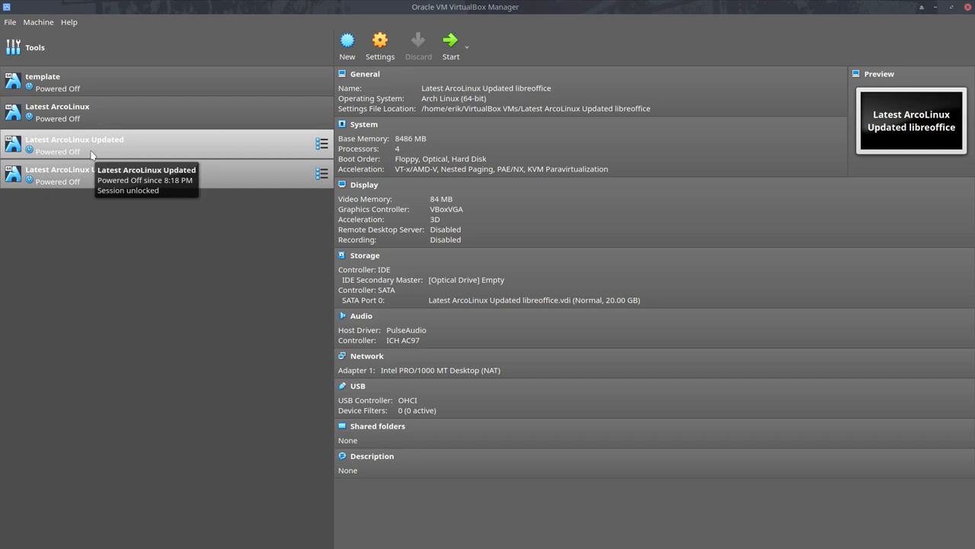
pyautogui.moveTo(88, 80)
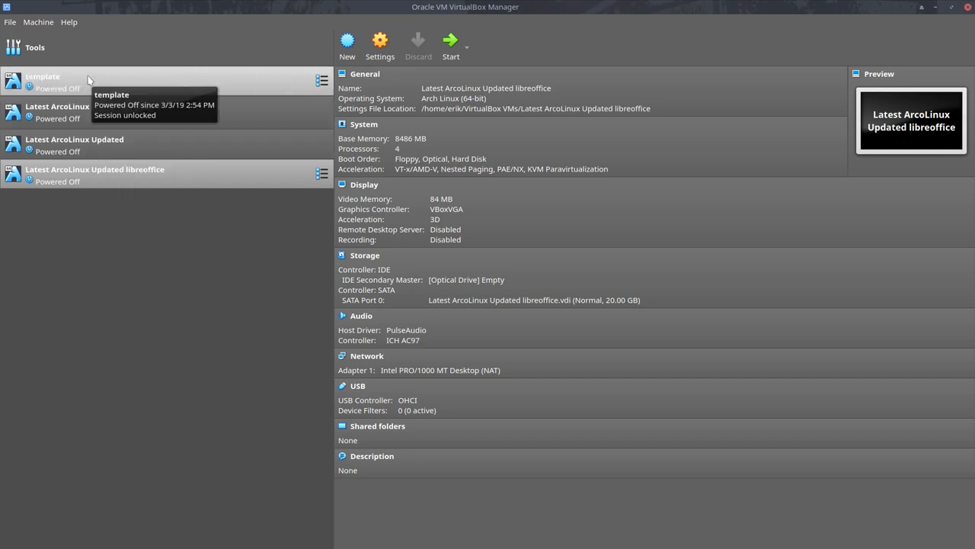
pyautogui.moveTo(73, 84)
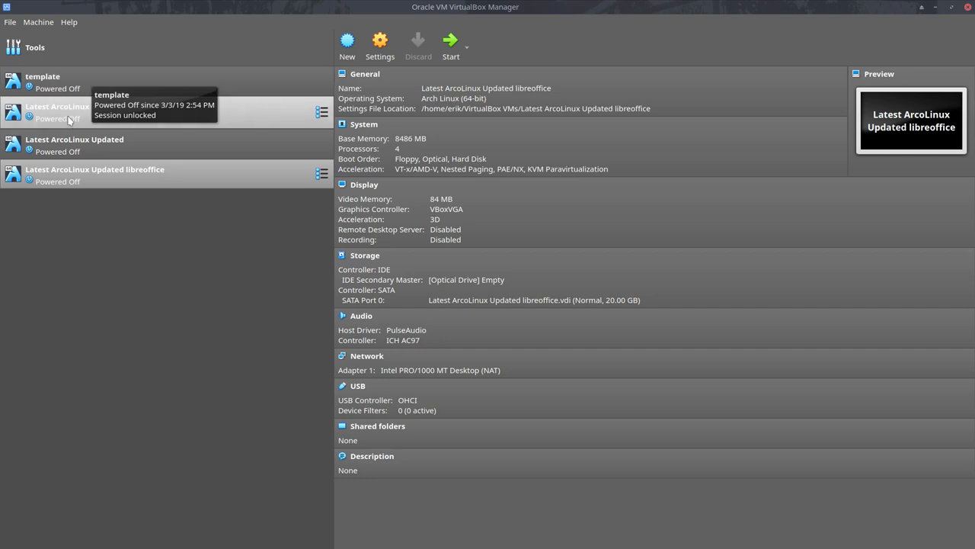
# Inspect the ArcoLinux machines, then boot 'Latest ArcoLinux Updated libreoffice'.
pyautogui.click(57, 112)
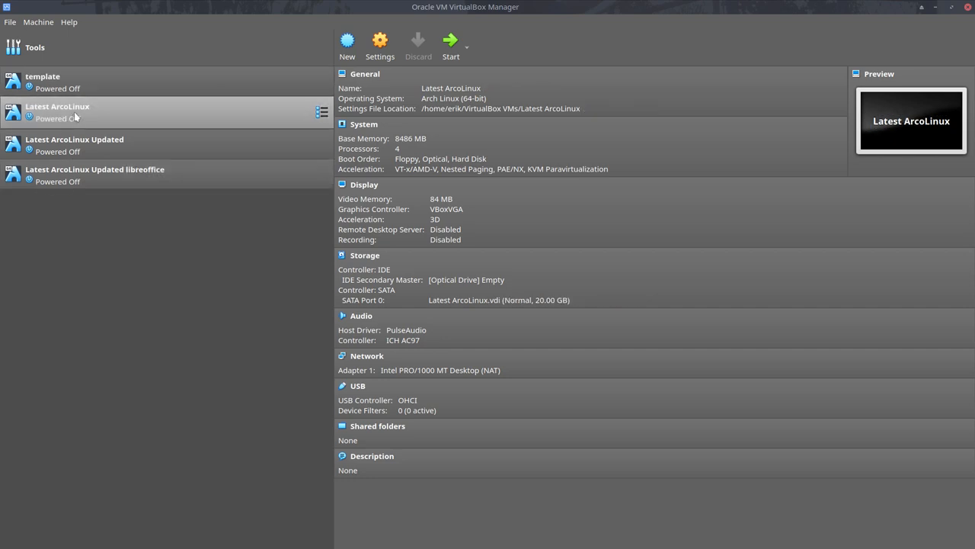
pyautogui.rightClick(58, 112)
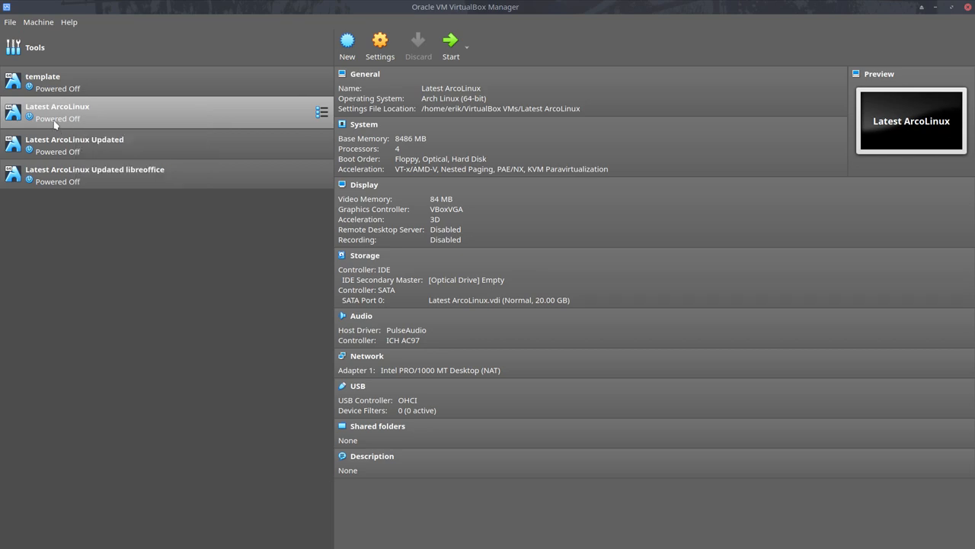
pyautogui.moveTo(72, 114)
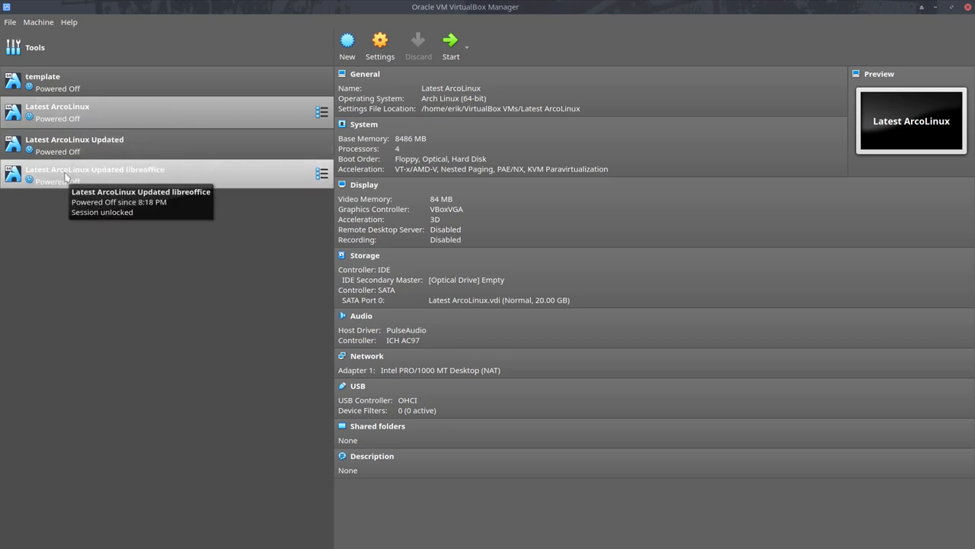
pyautogui.moveTo(105, 177)
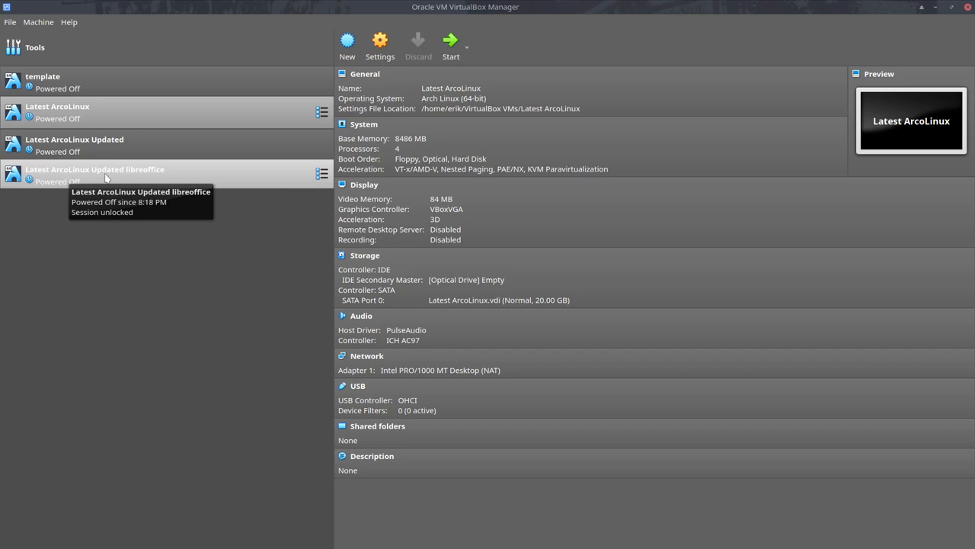
pyautogui.moveTo(112, 150)
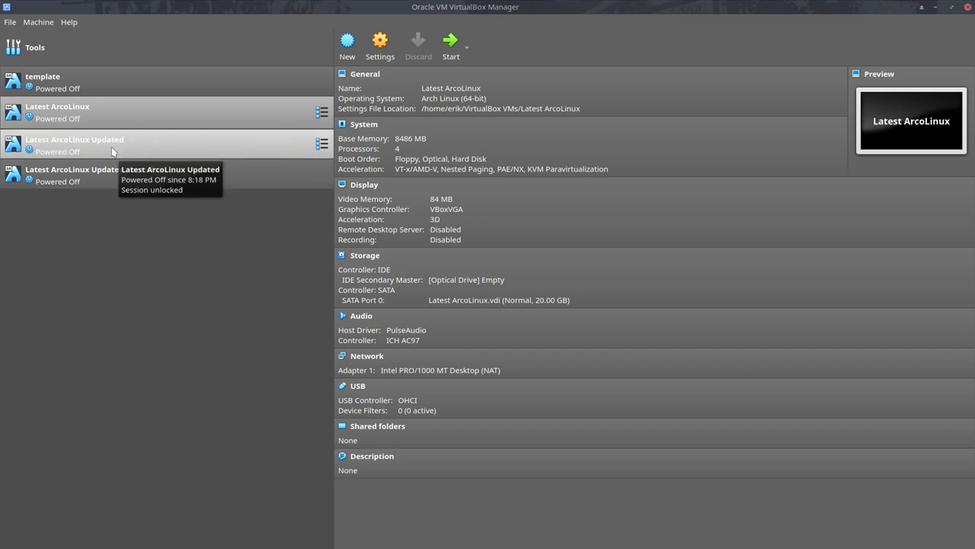
pyautogui.rightClick(73, 145)
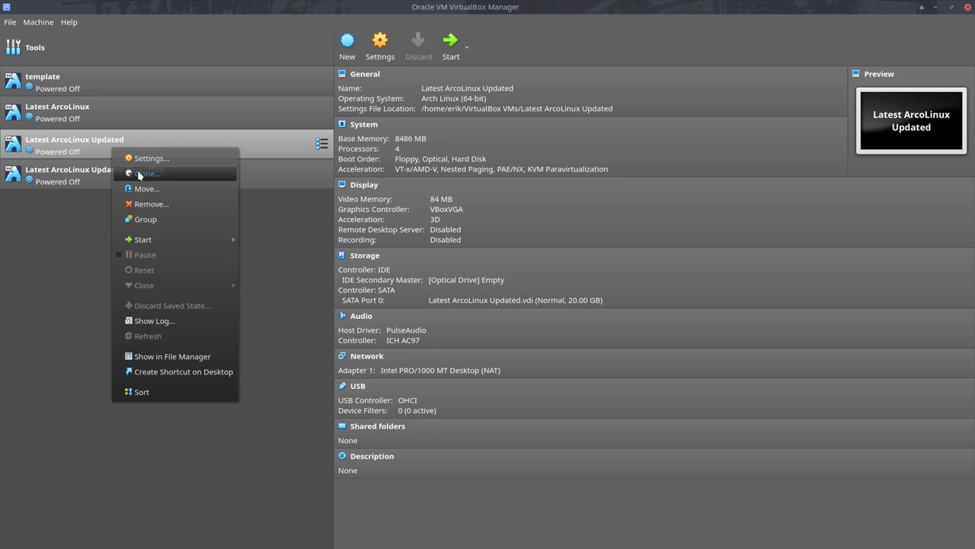
pyautogui.click(146, 173)
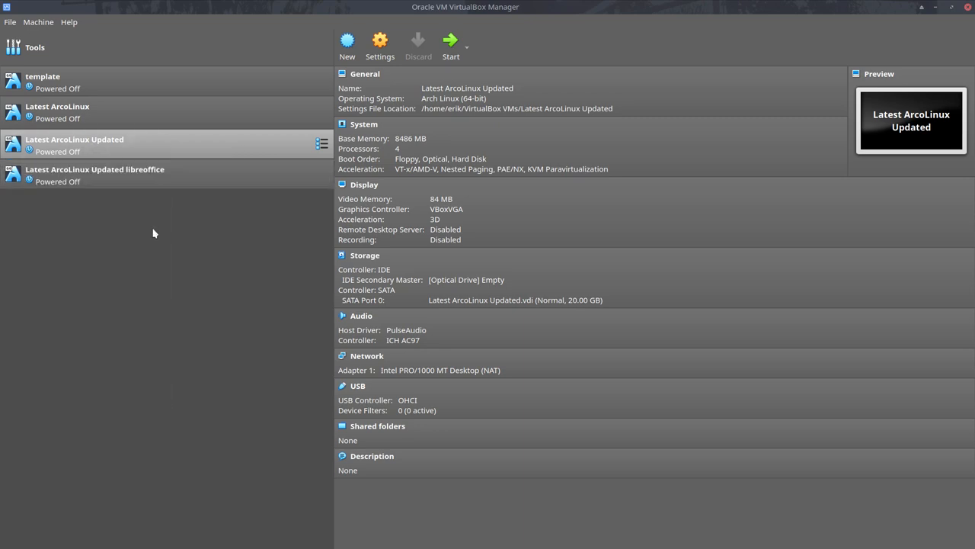
pyautogui.moveTo(145, 227)
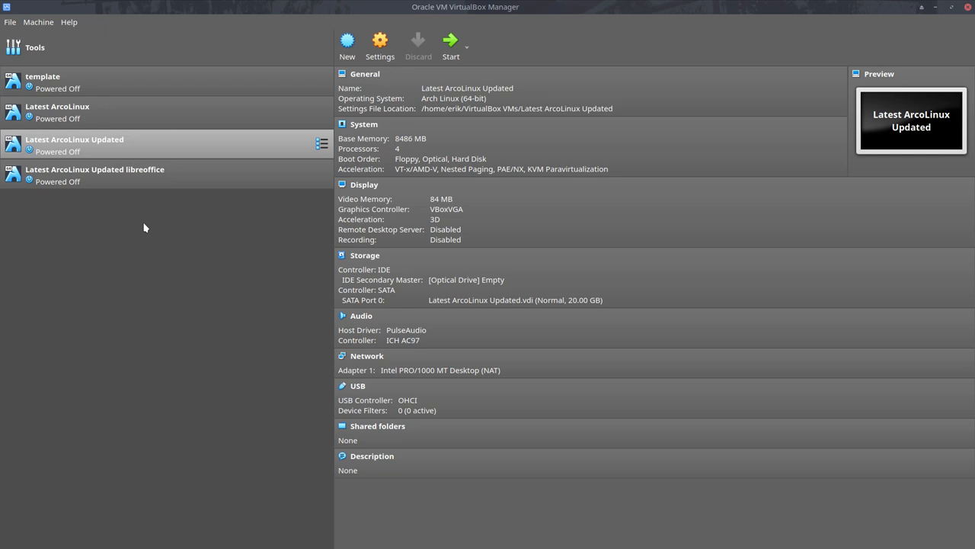
pyautogui.moveTo(143, 232)
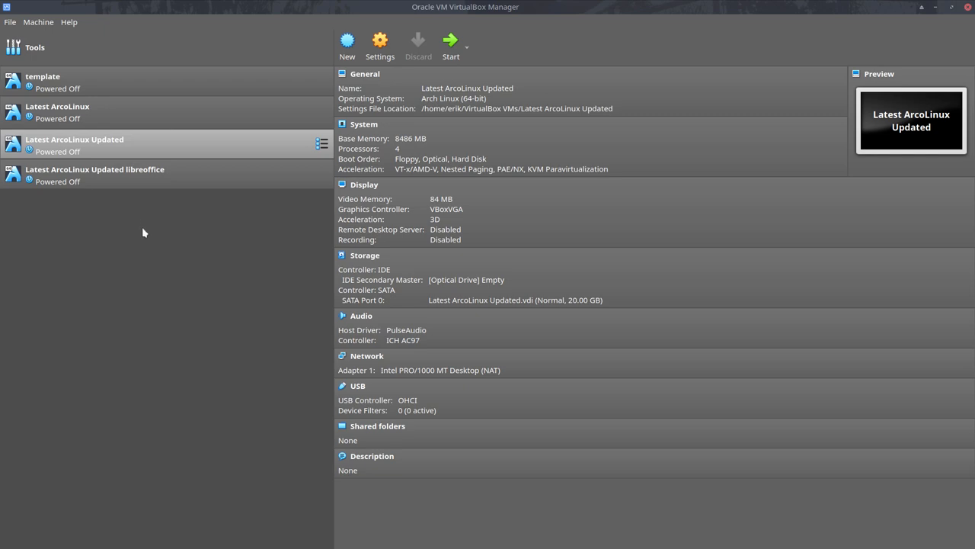
pyautogui.moveTo(101, 151)
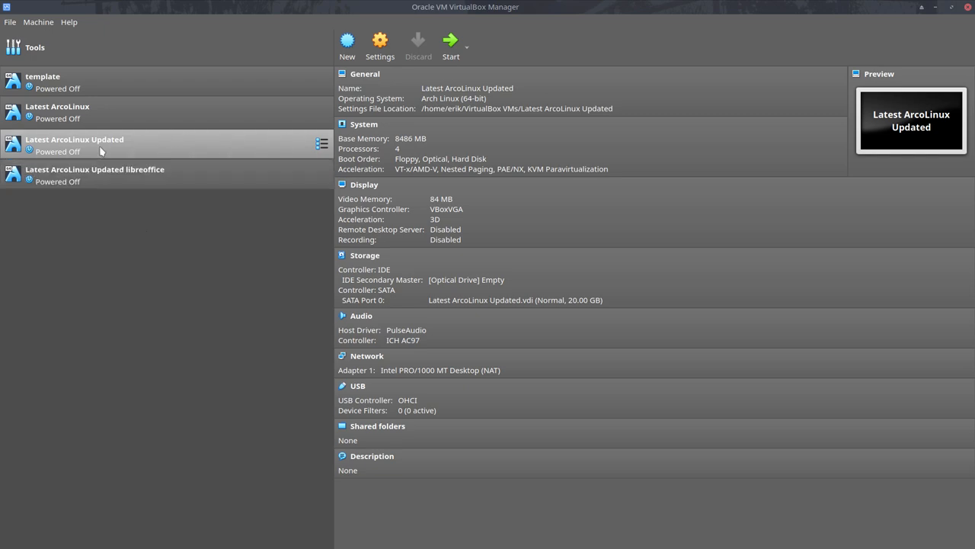
pyautogui.moveTo(127, 183)
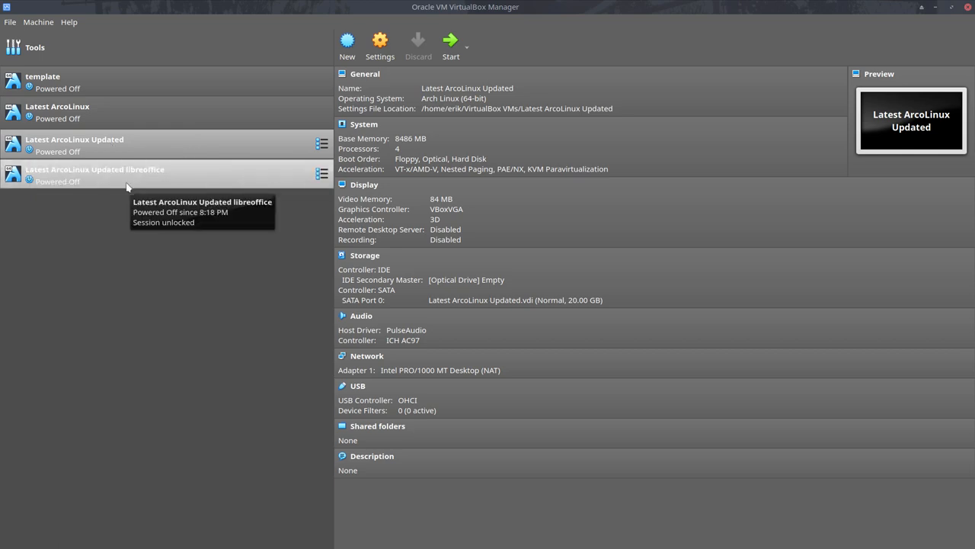
pyautogui.click(95, 174)
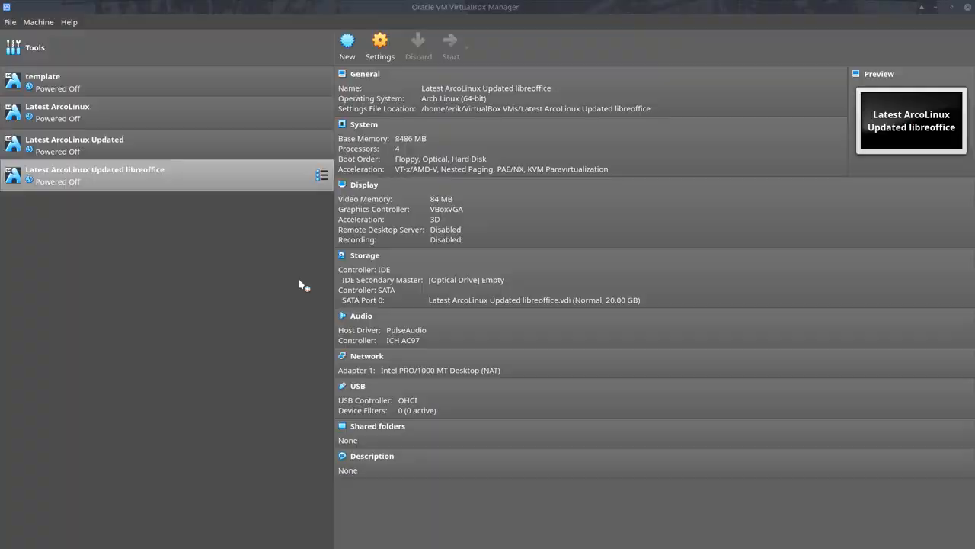
# Open the file manager on the home folder from the dock, then return to Vivaldi.
pyautogui.click(451, 46)
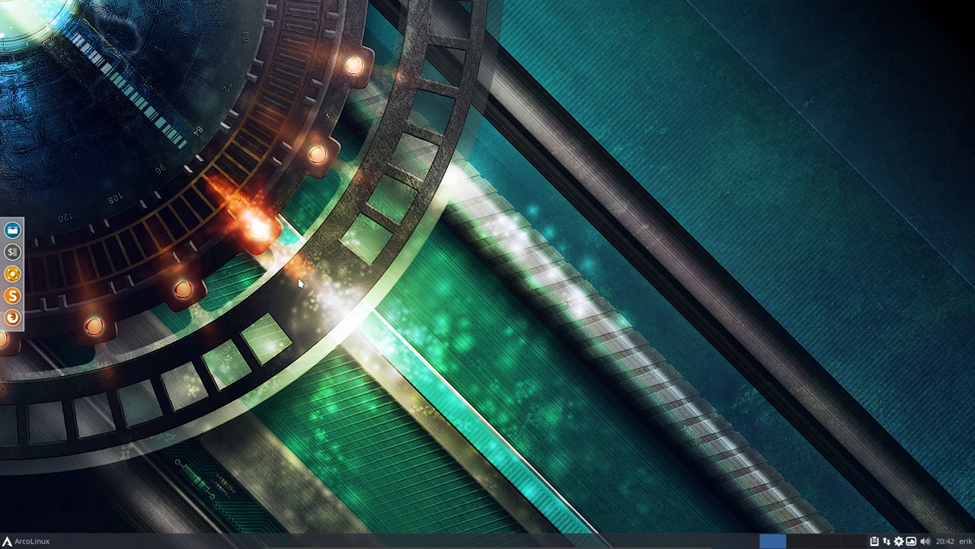
pyautogui.click(15, 229)
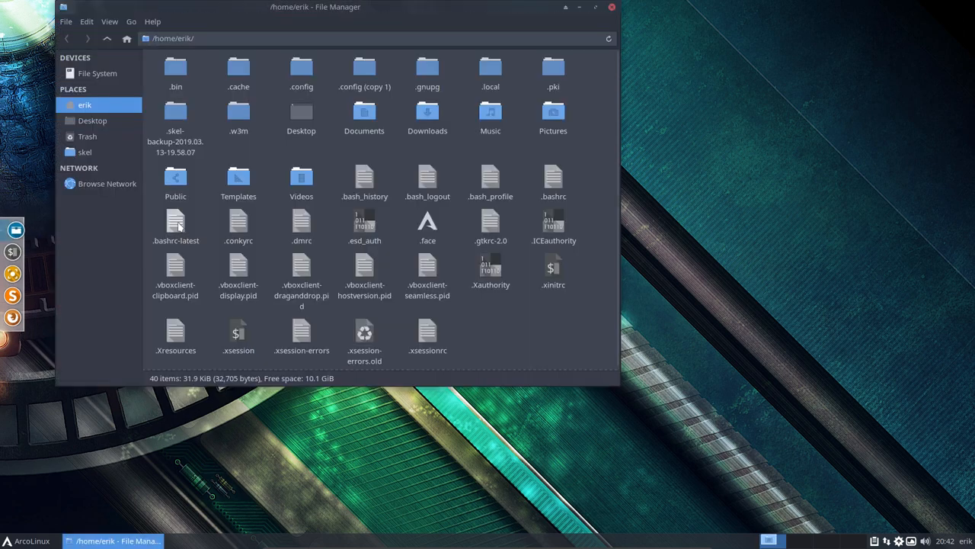
pyautogui.click(611, 7)
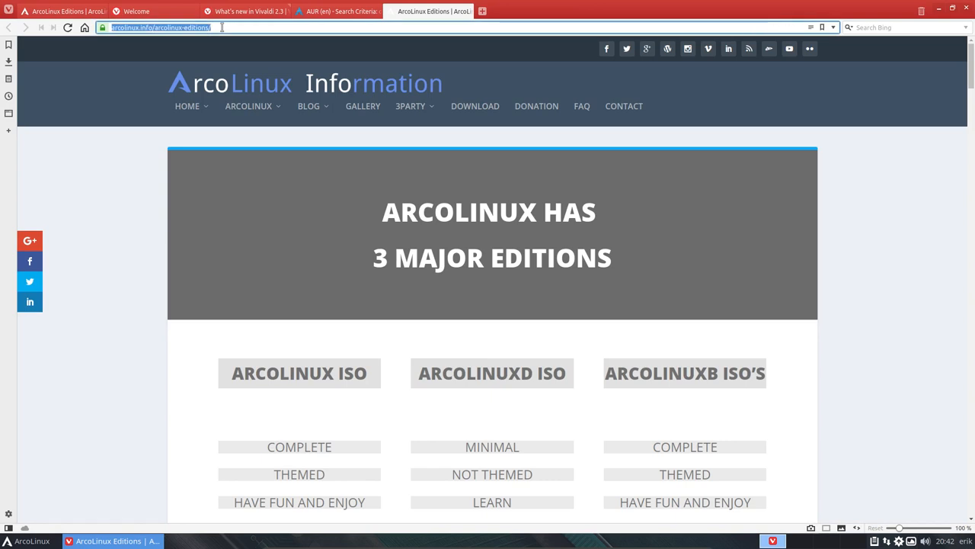
pyautogui.moveTo(808, 5)
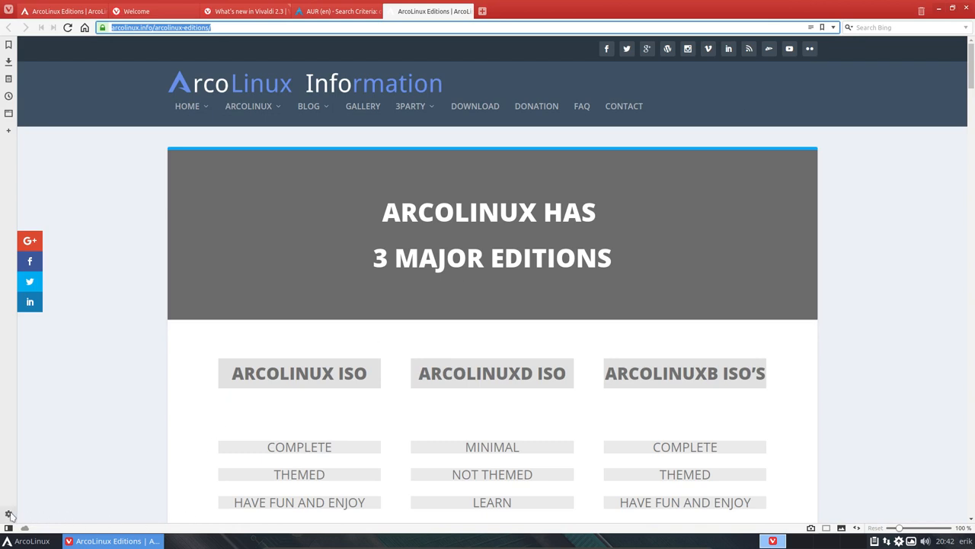
# In Vivaldi's Search settings, save Google as the default search engine.
pyautogui.click(9, 512)
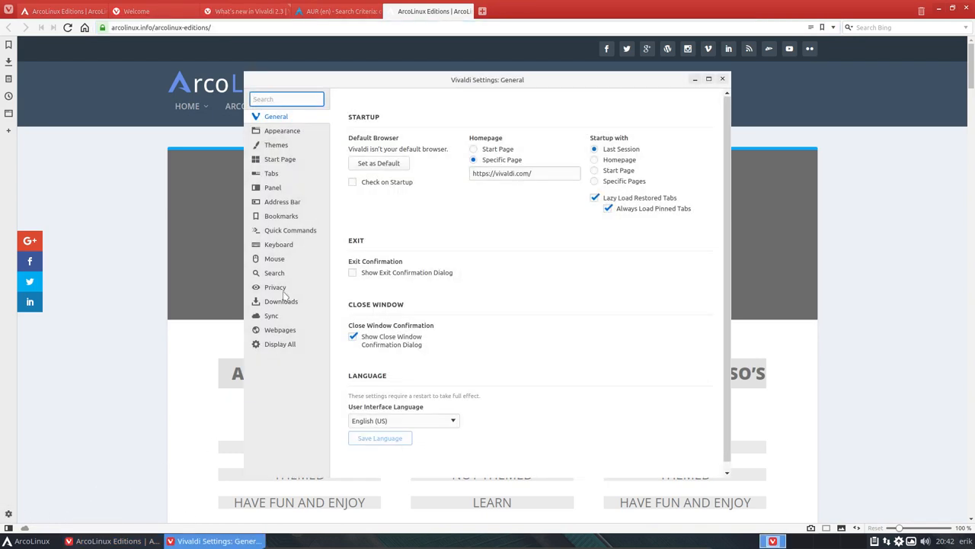
pyautogui.click(274, 272)
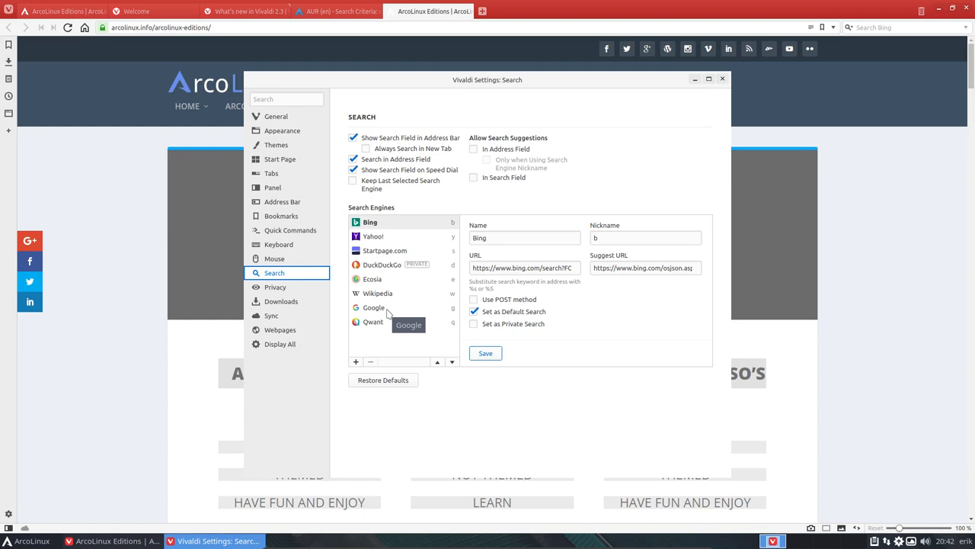
pyautogui.click(374, 307)
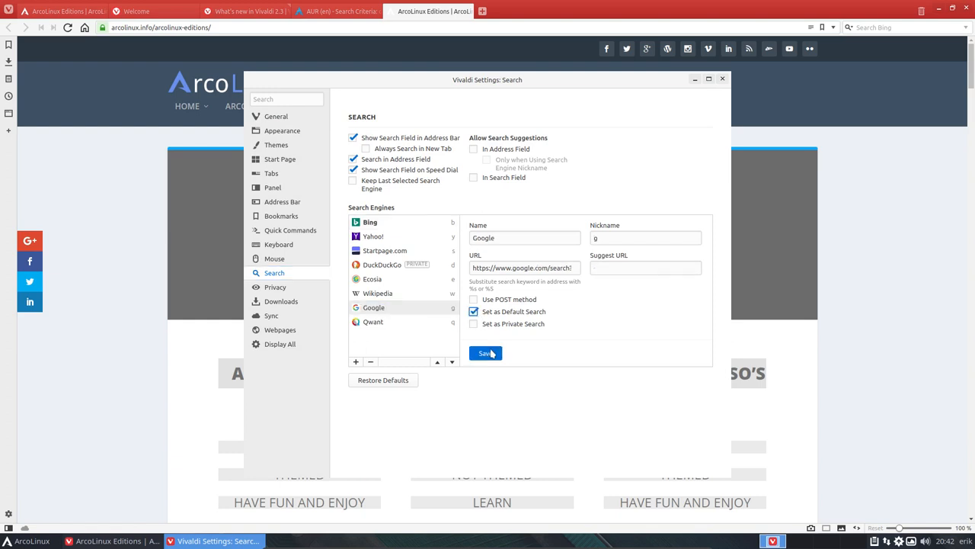
pyautogui.click(474, 311)
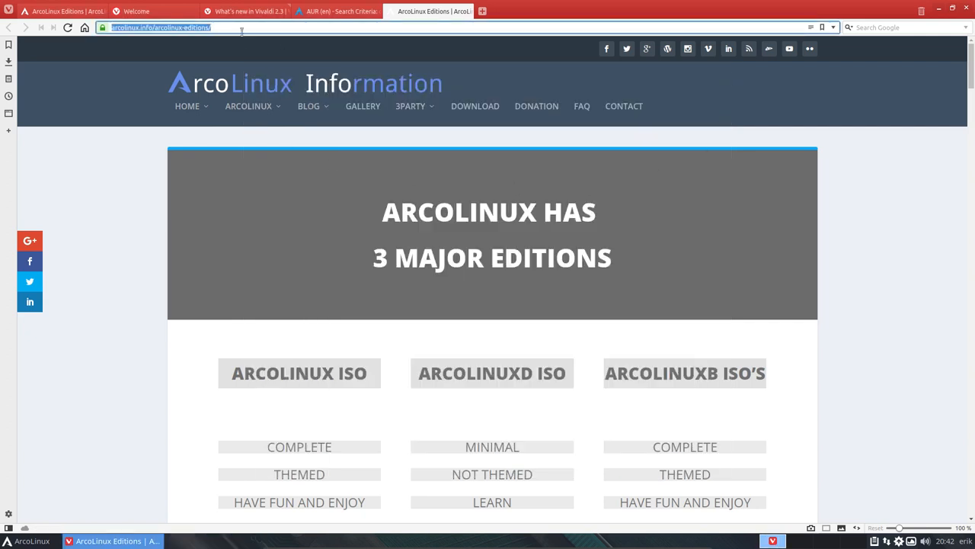
# Search for 'arcolinux nemesis' and open the erikdubois/arcolinux-nemesis GitHub result.
pyautogui.write('github')
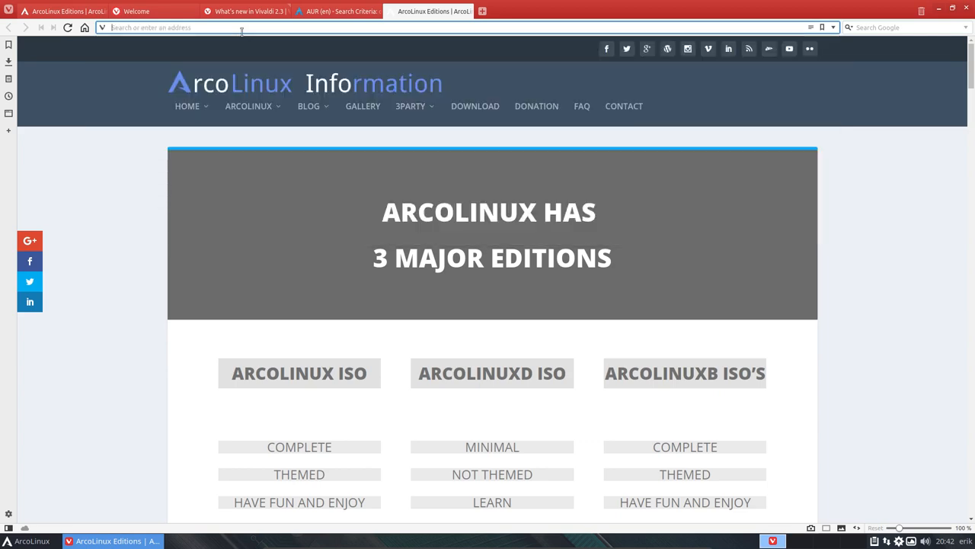
pyautogui.write('arcolinux nemesis')
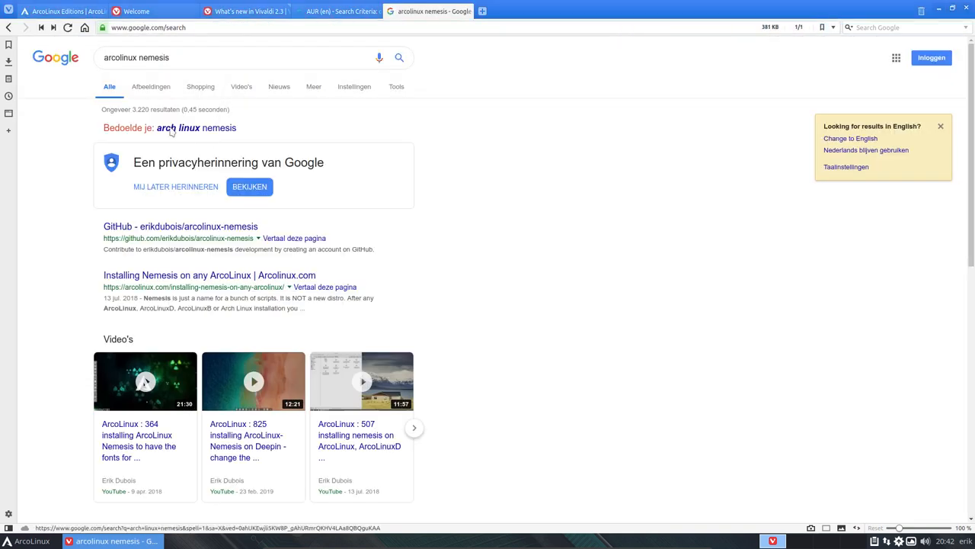
pyautogui.moveTo(206, 226)
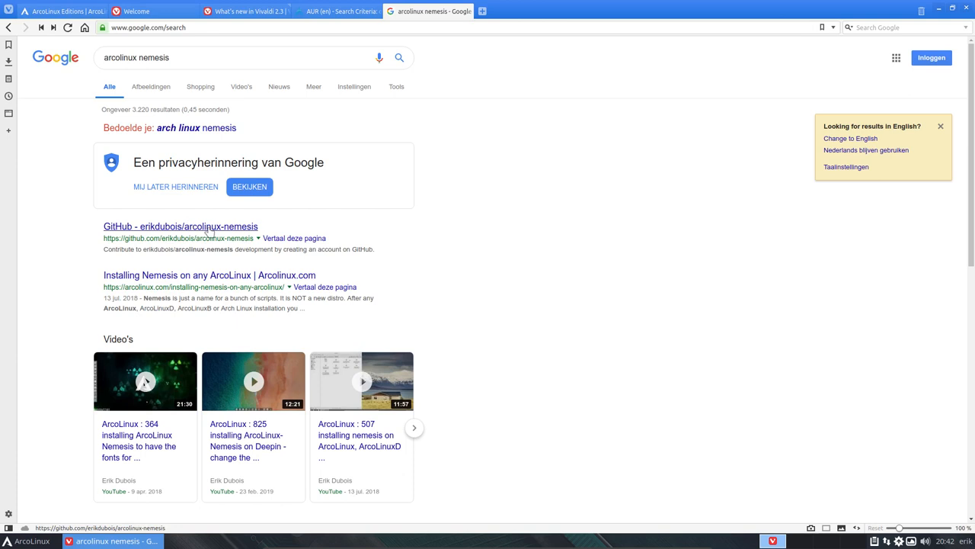
pyautogui.click(179, 226)
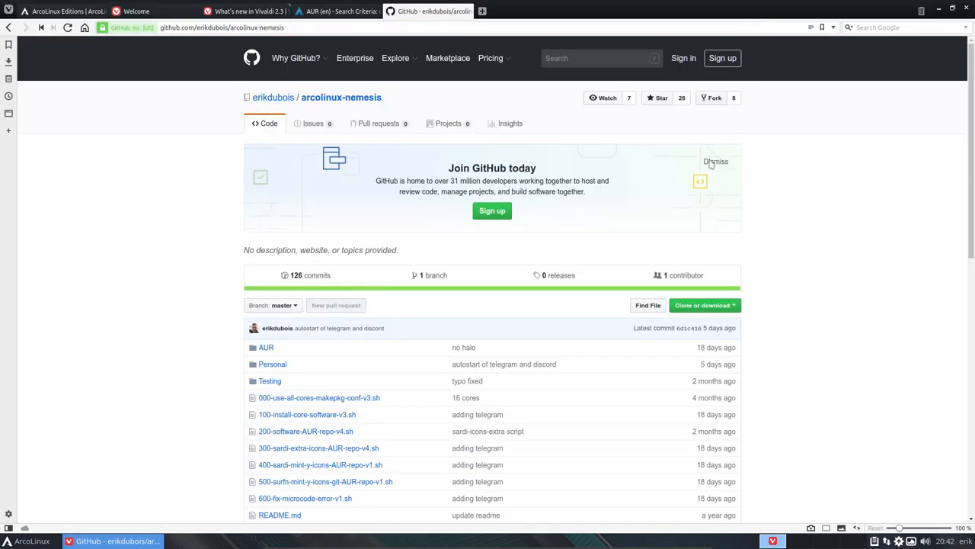
# Dismiss the Join GitHub banner and show the repository's HTTPS clone URL.
pyautogui.click(716, 162)
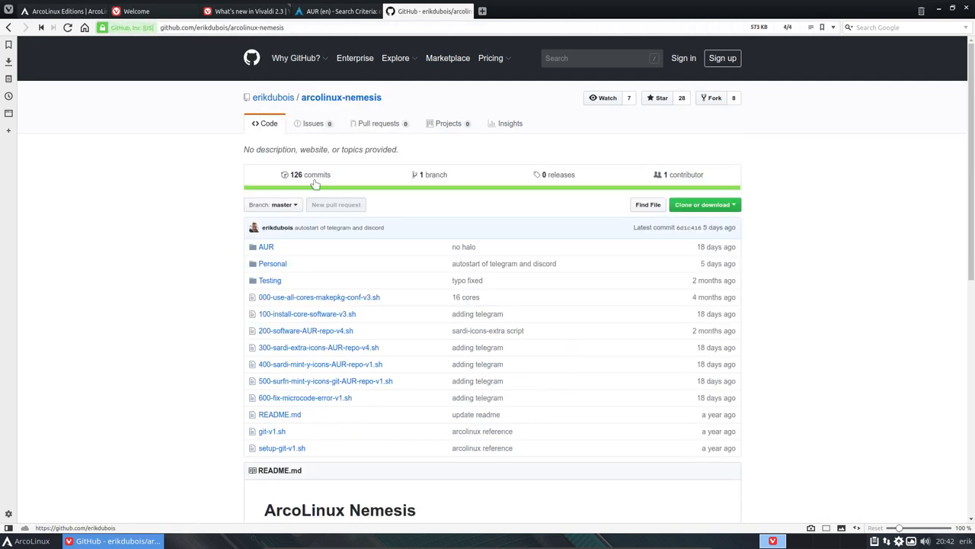
pyautogui.click(700, 204)
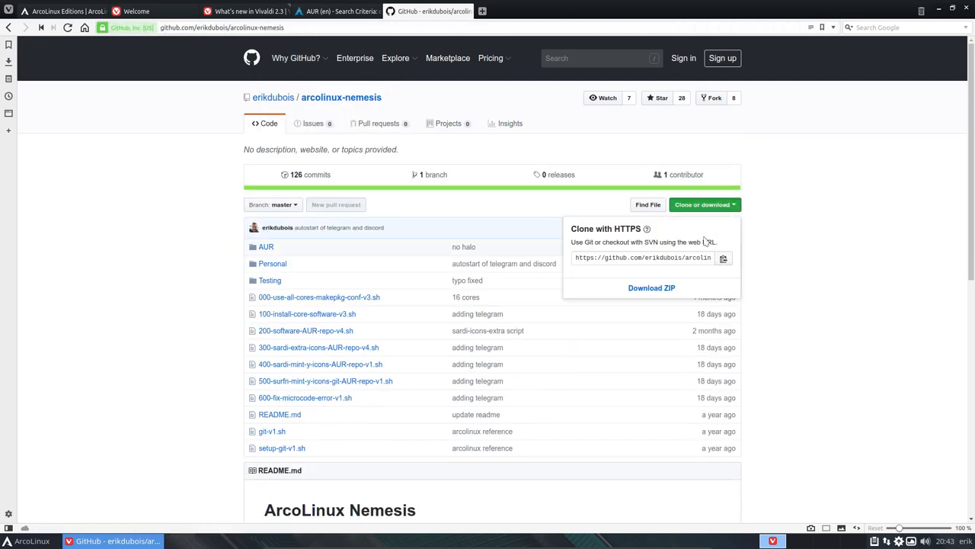
pyautogui.moveTo(651, 288)
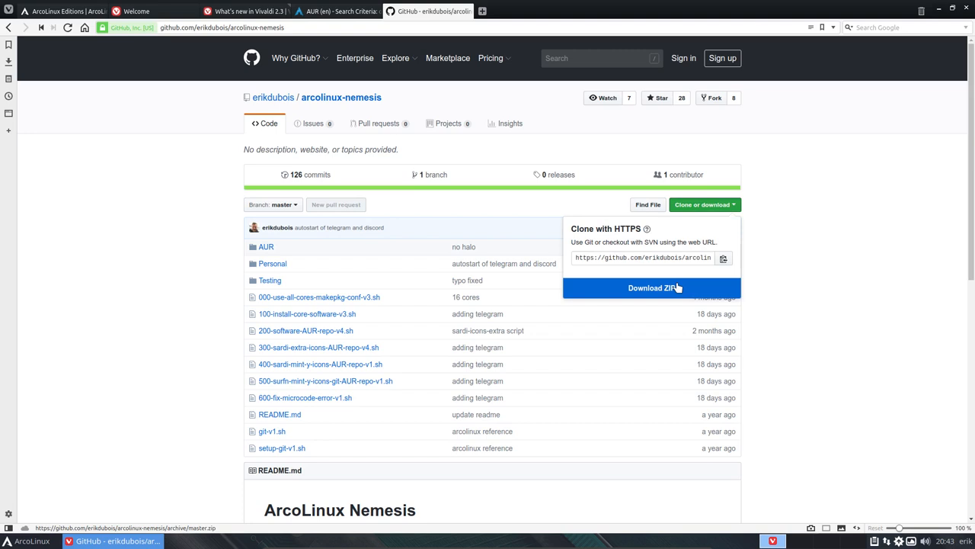
pyautogui.moveTo(673, 287)
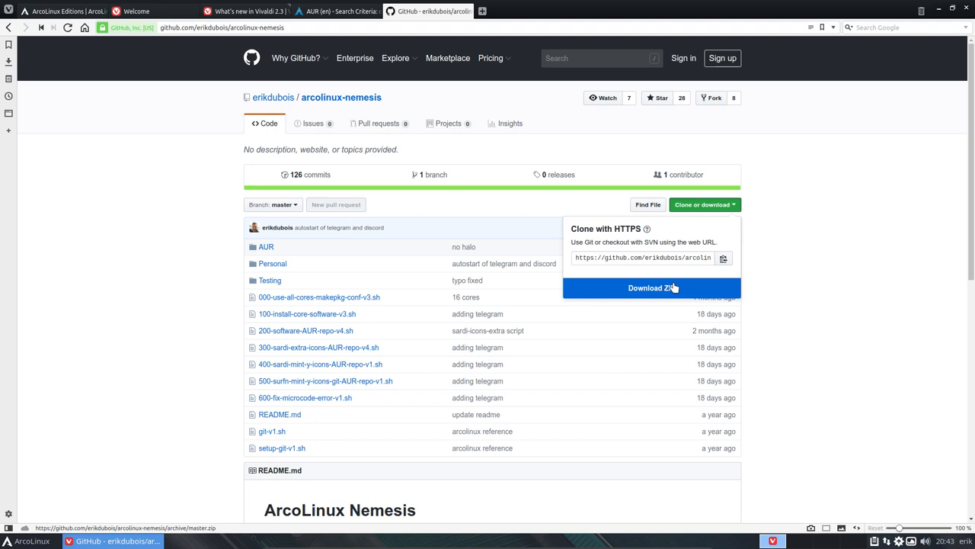
pyautogui.moveTo(801, 227)
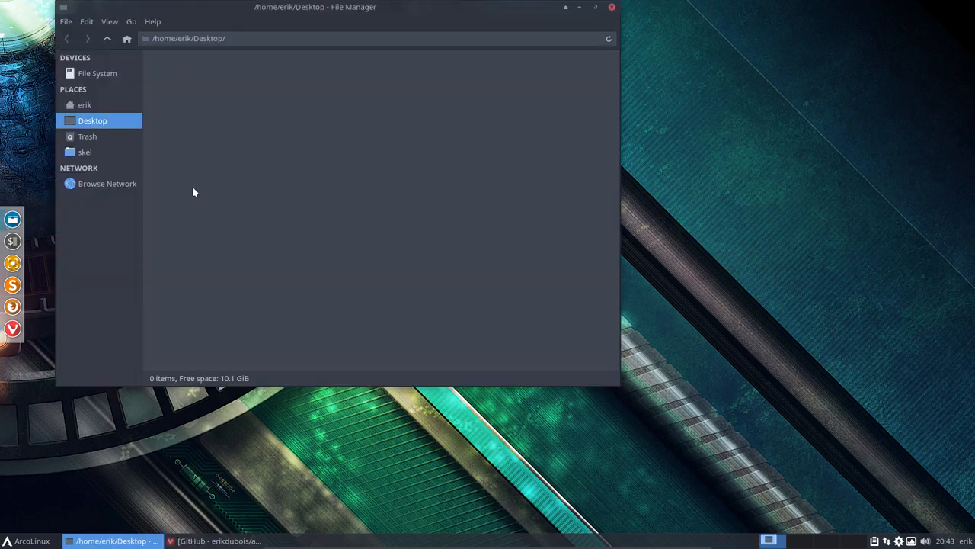
# In the home folder, toggle hidden files with Ctrl+H and create the DATA folder.
pyautogui.click(84, 104)
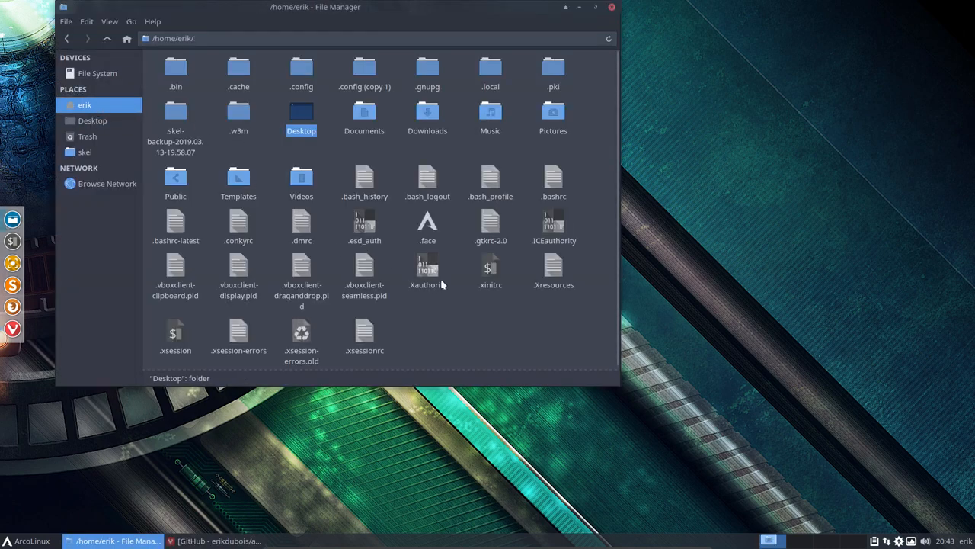
pyautogui.press('ctrl+h')
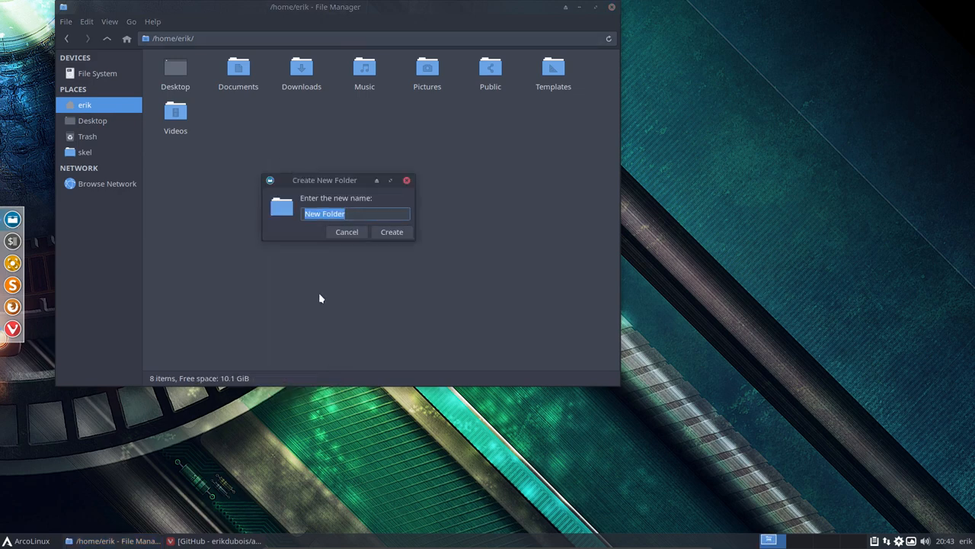
pyautogui.click(392, 231)
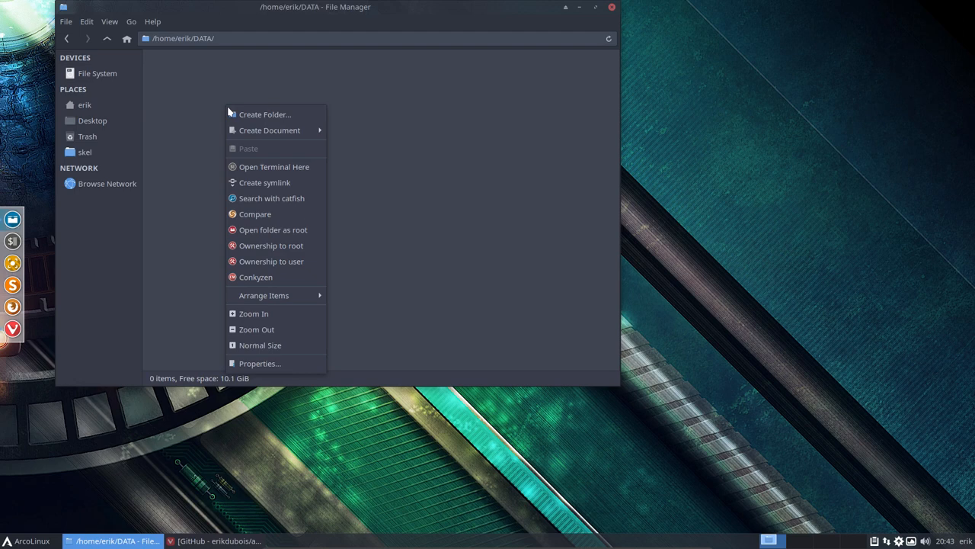
pyautogui.click(273, 166)
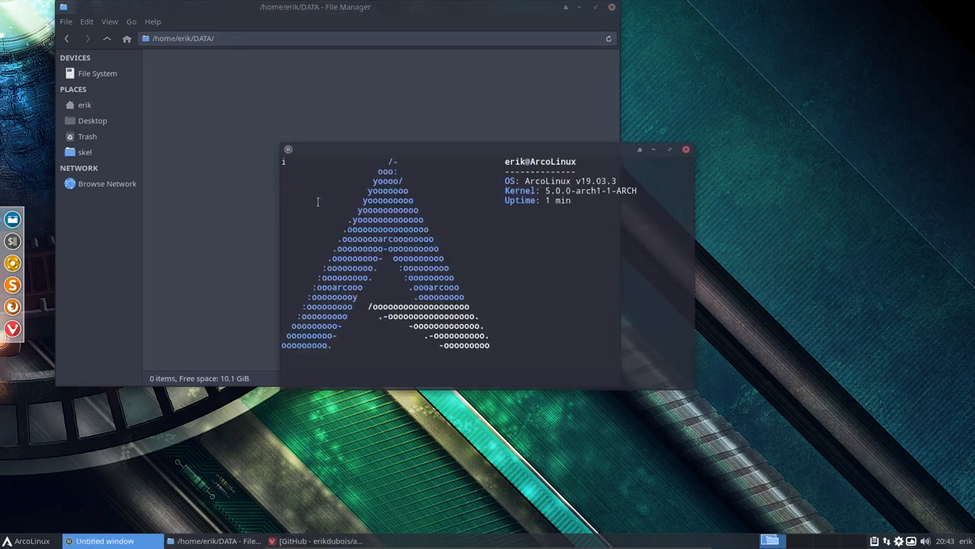
pyautogui.write('g')
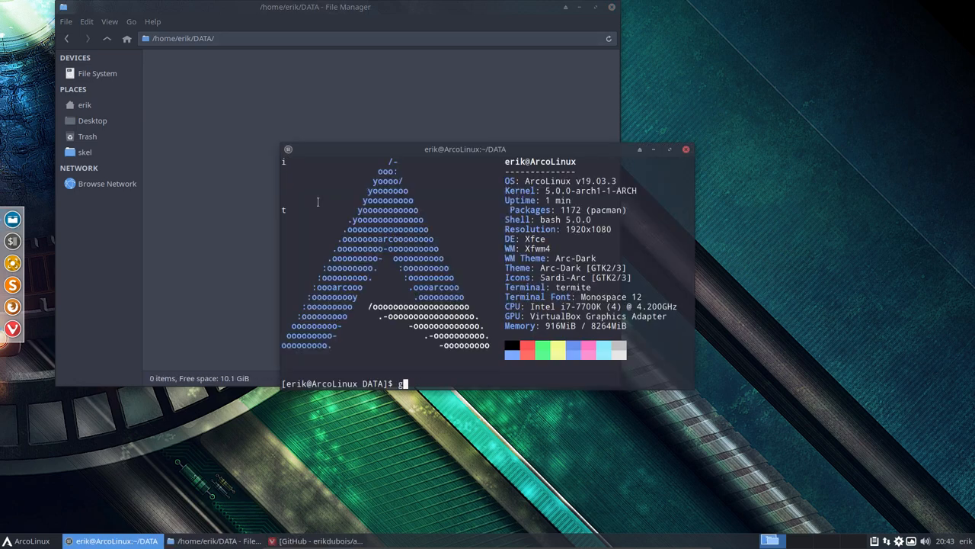
pyautogui.write('it')
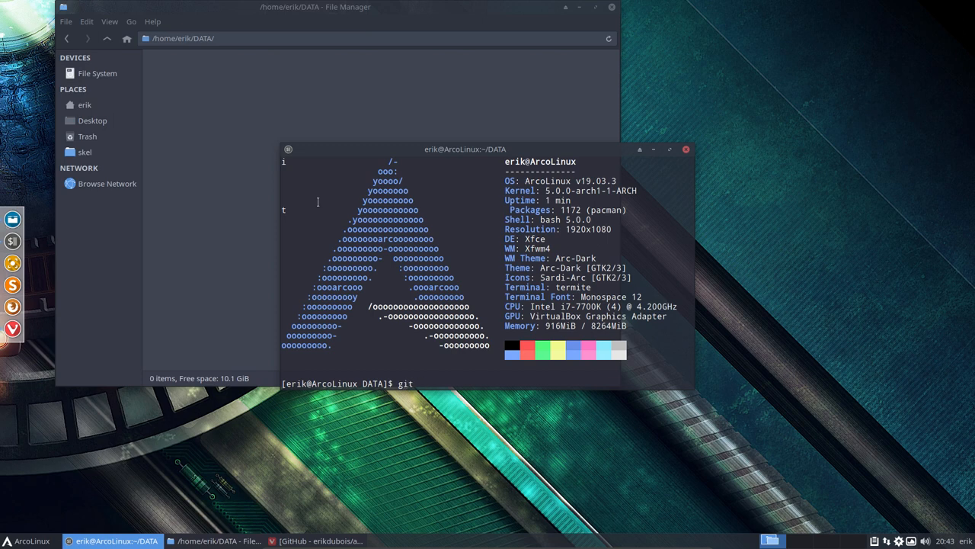
pyautogui.write('" "')
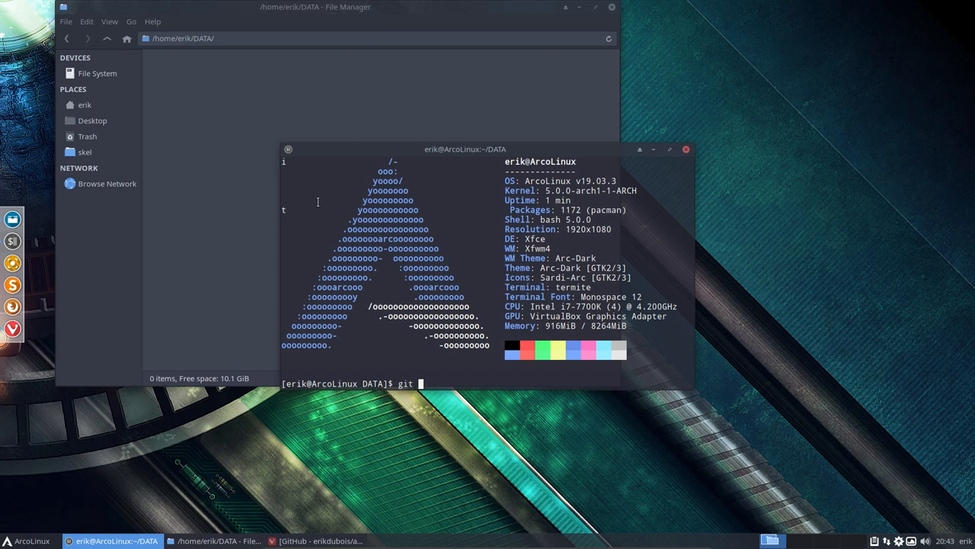
pyautogui.write('clone')
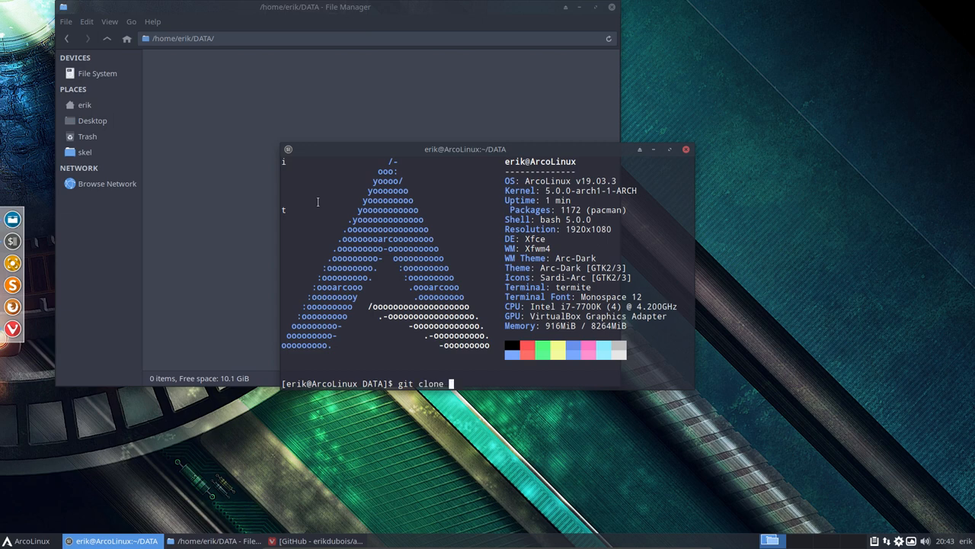
pyautogui.write('https://github.com/erikdubois/arcolinux-nemesis.git')
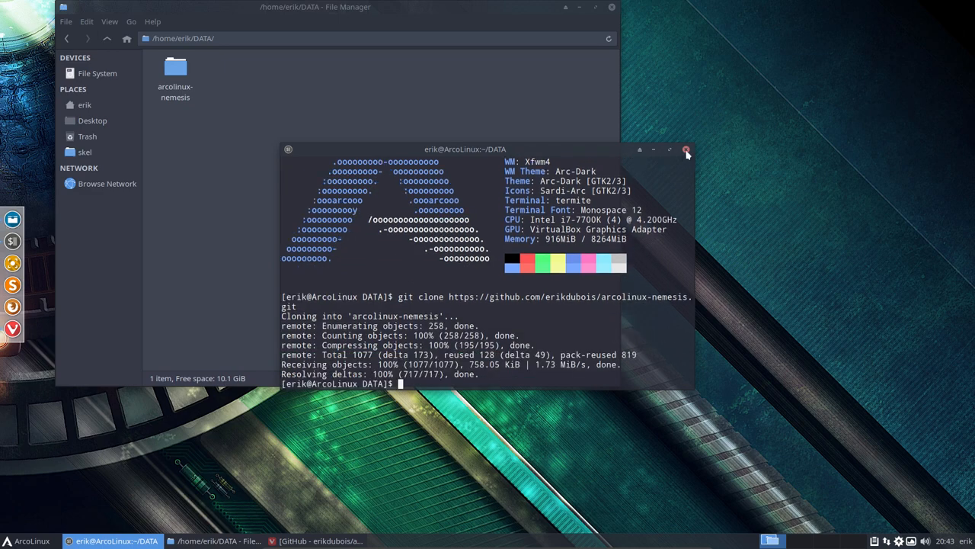
# Close the terminal, enter arcolinux-nemesis, reposition the window and select AUR.
pyautogui.click(686, 149)
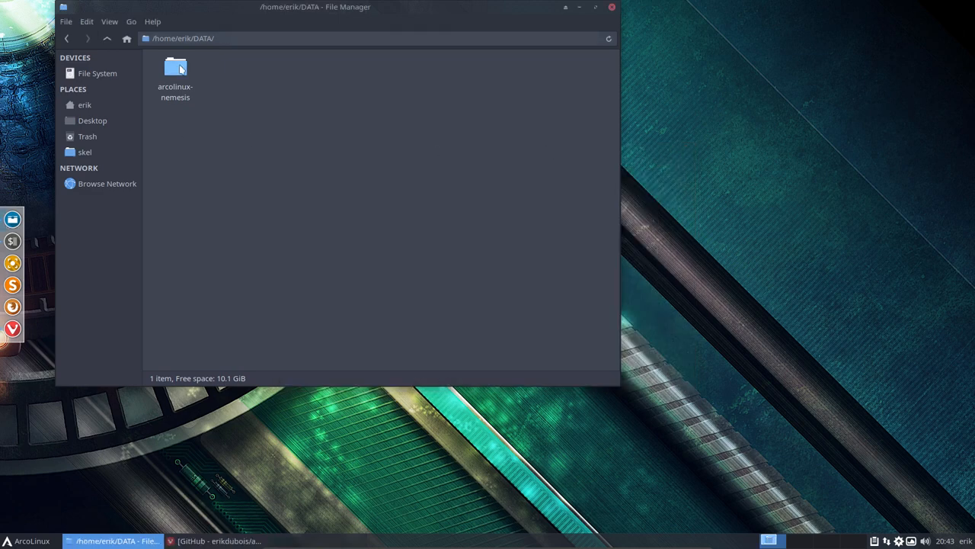
pyautogui.doubleClick(176, 69)
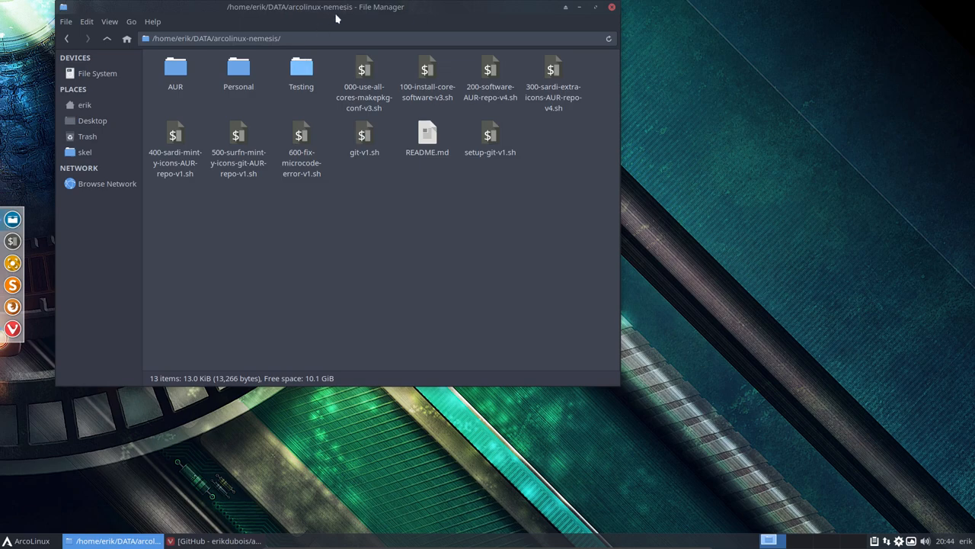
pyautogui.moveTo(335, 7); pyautogui.dragTo(453, 68)
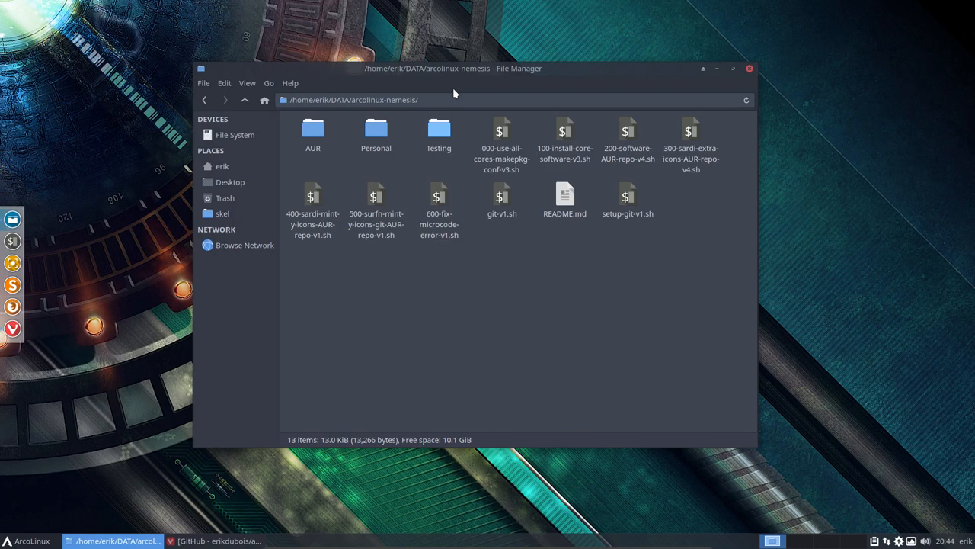
pyautogui.moveTo(301, 145)
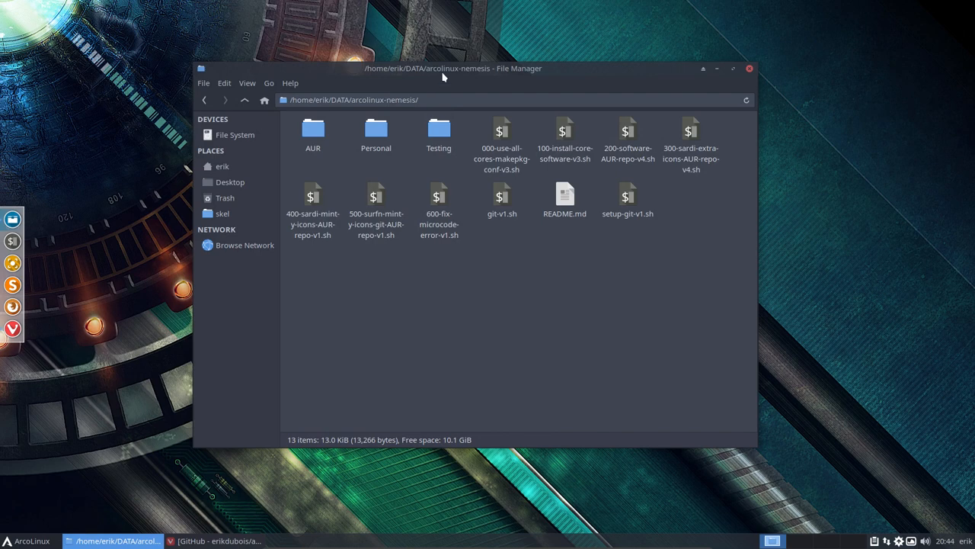
pyautogui.moveTo(451, 69); pyautogui.dragTo(562, 80)
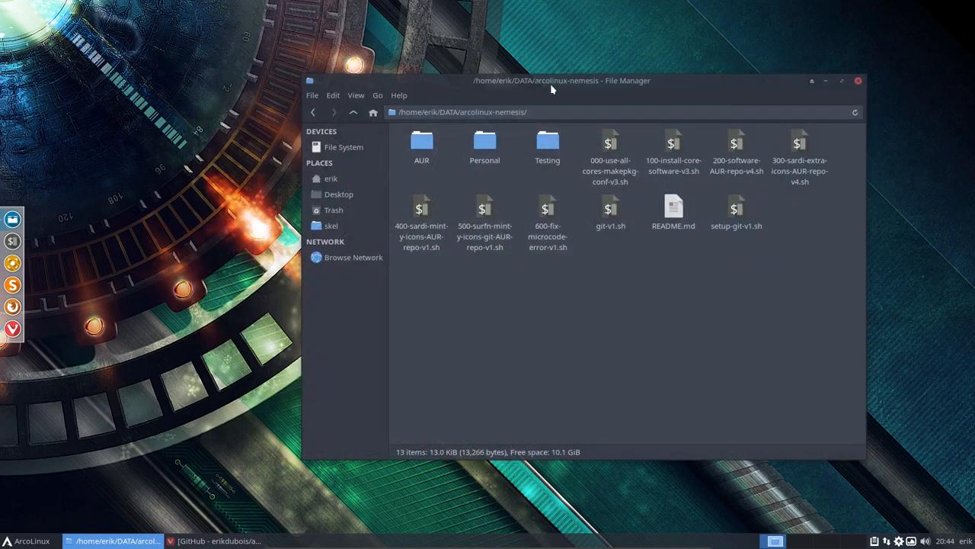
pyautogui.click(421, 144)
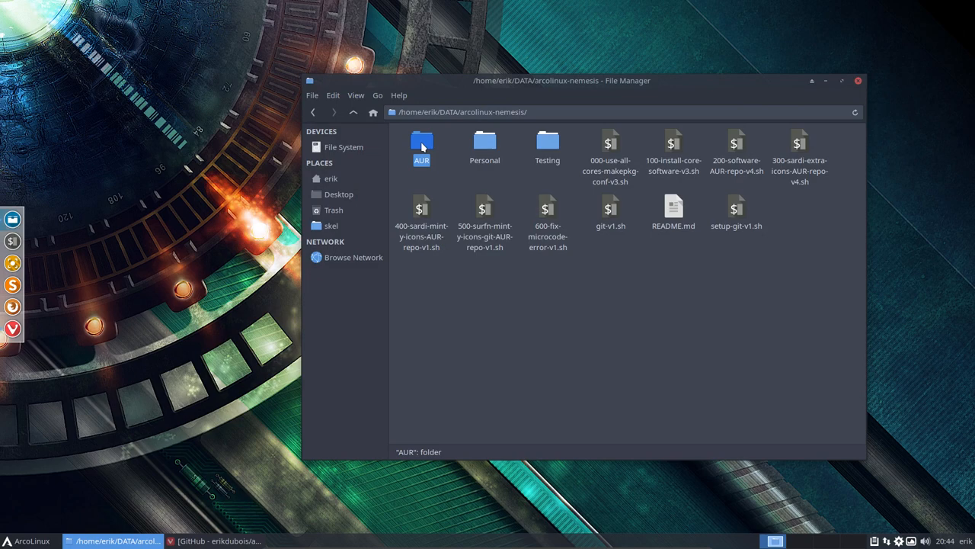
# Open the AUR folder listing 69 install and uninstall scripts.
pyautogui.doubleClick(421, 143)
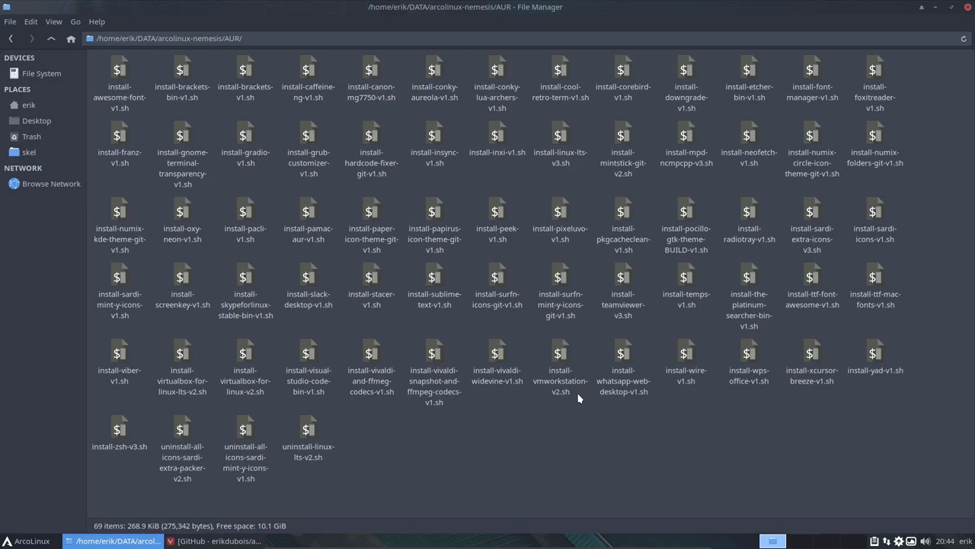
pyautogui.moveTo(420, 421)
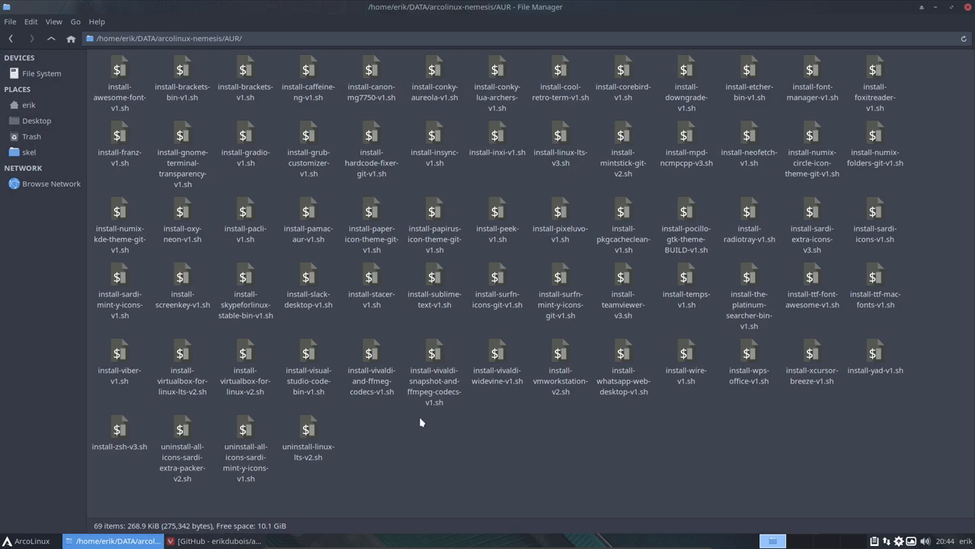
pyautogui.moveTo(309, 76)
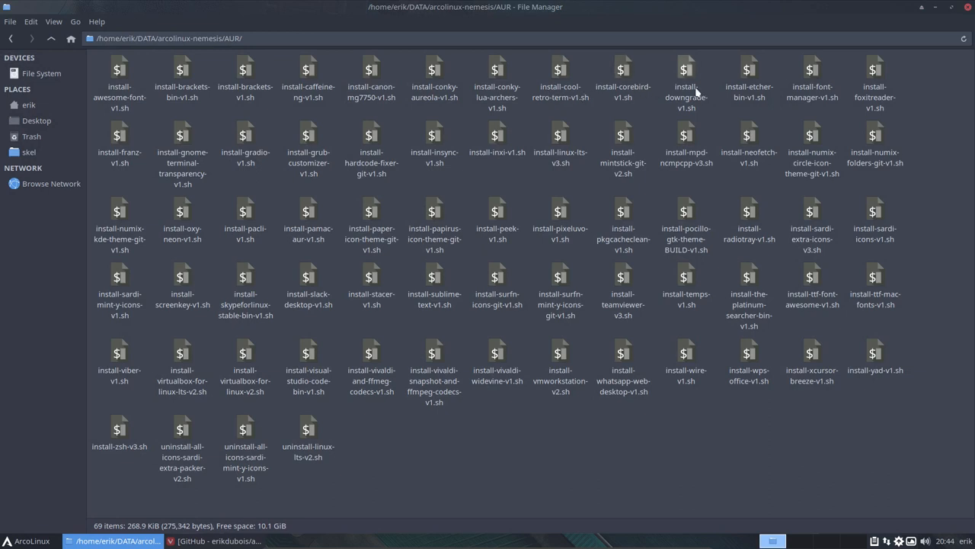
pyautogui.moveTo(803, 147)
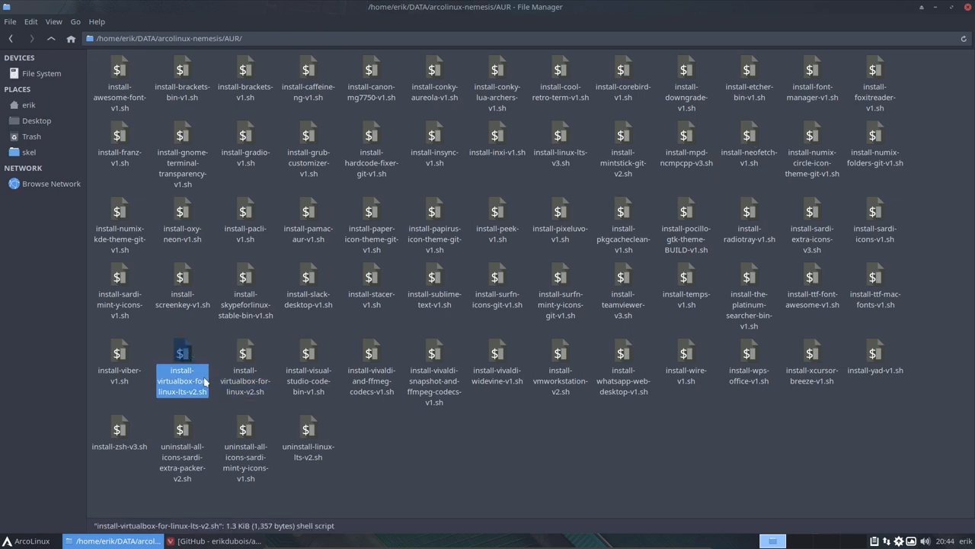
pyautogui.moveTo(242, 429)
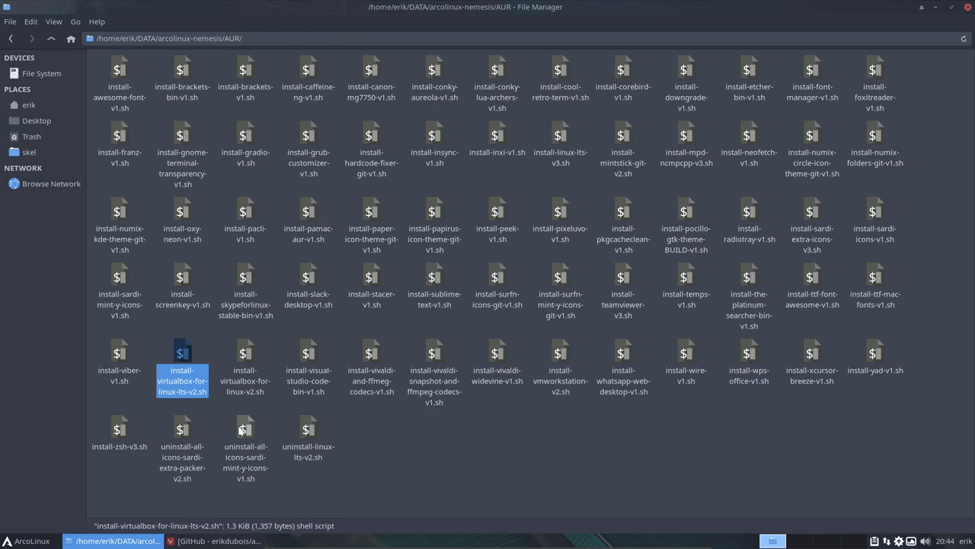
pyautogui.moveTo(235, 417)
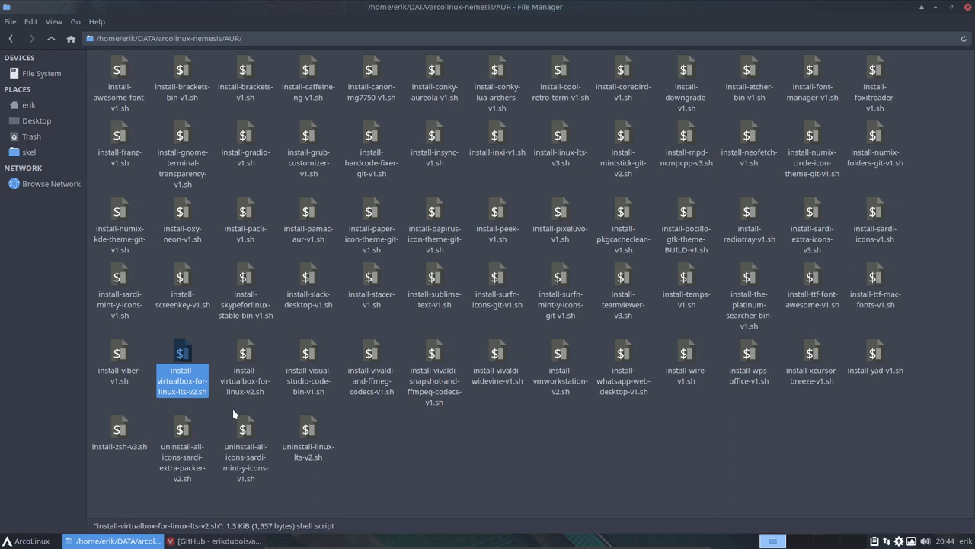
pyautogui.moveTo(208, 356)
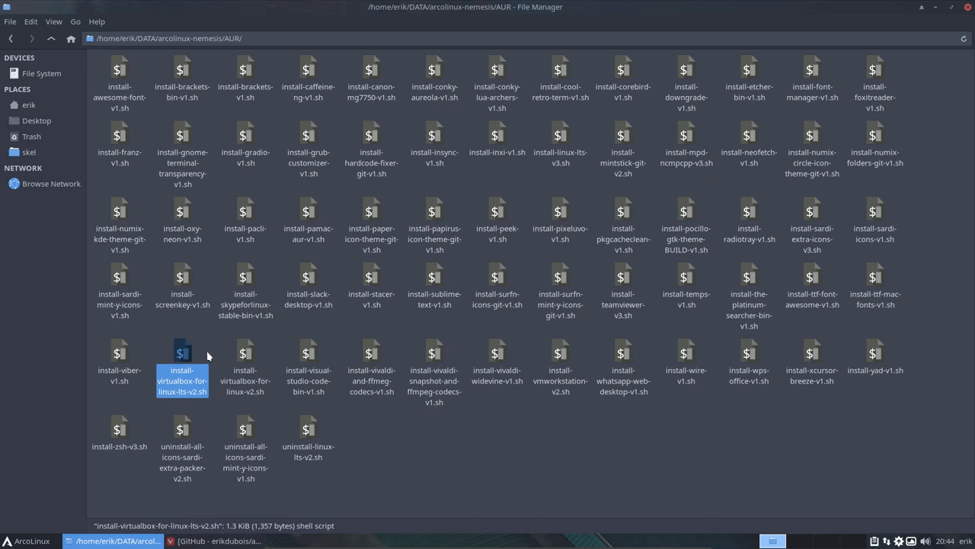
pyautogui.moveTo(196, 398)
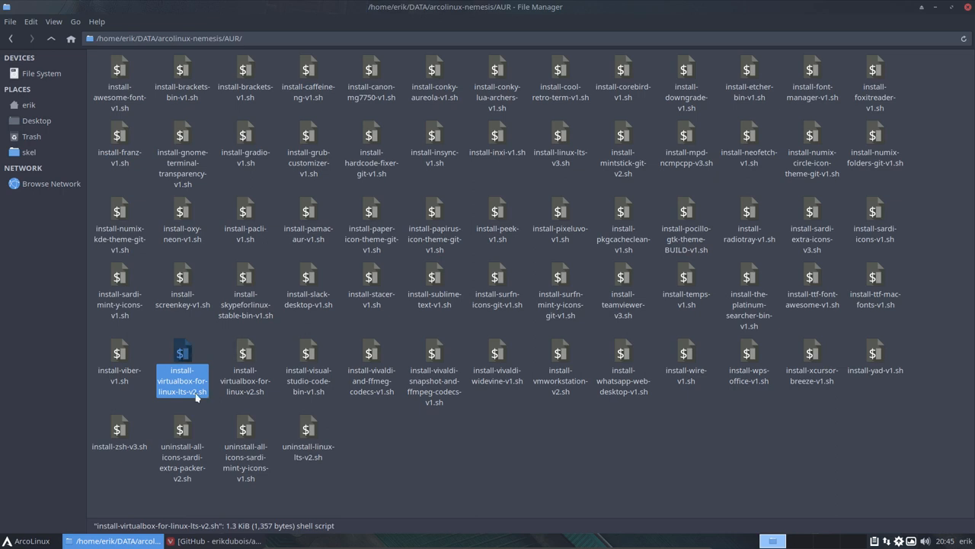
pyautogui.moveTo(202, 355)
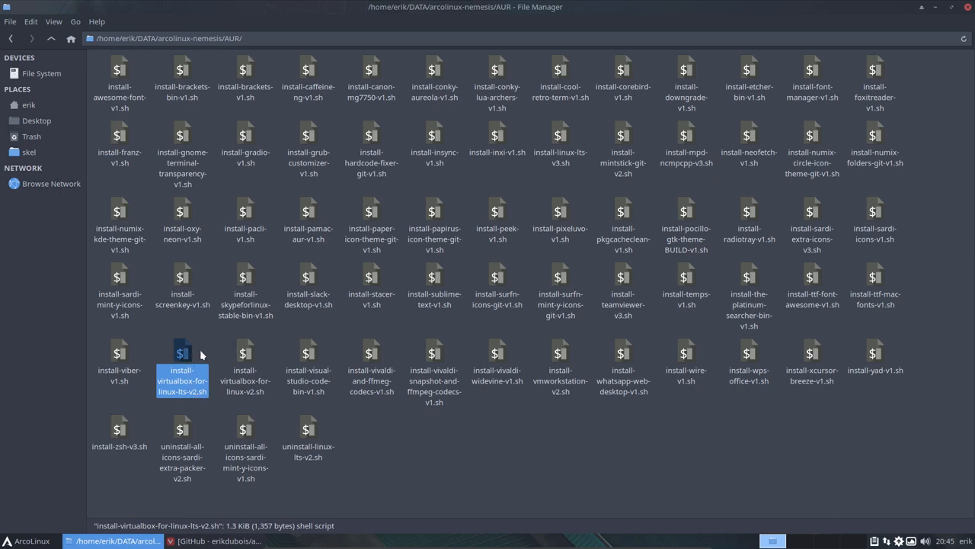
pyautogui.moveTo(201, 353)
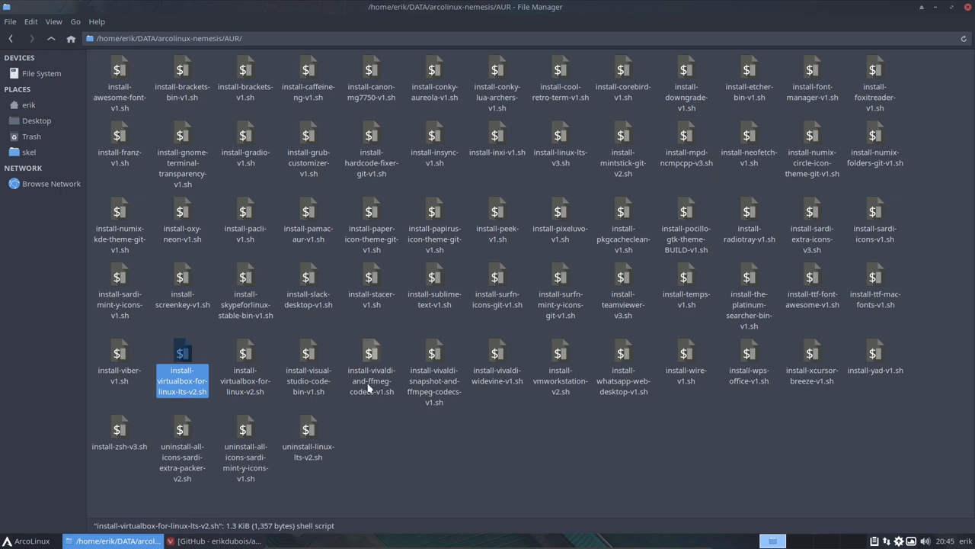
pyautogui.click(496, 432)
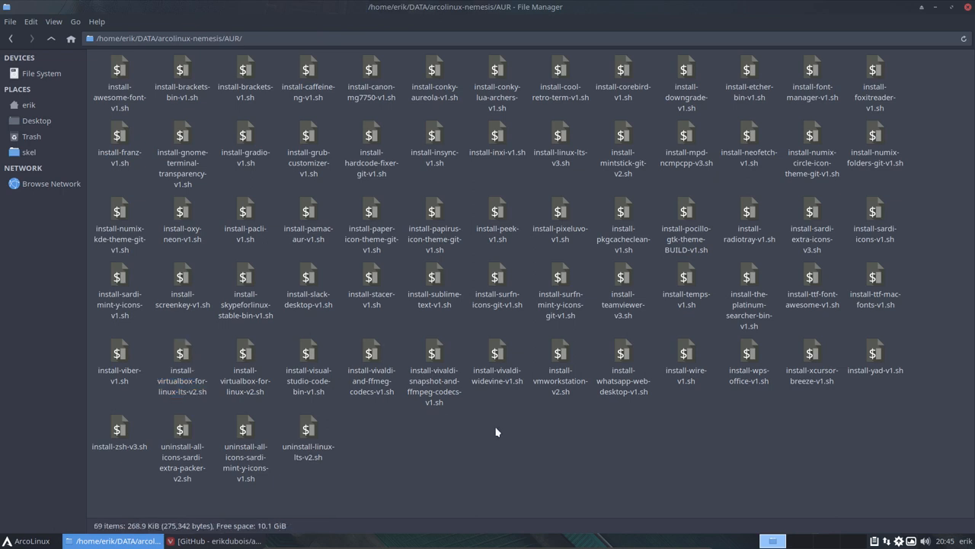
pyautogui.moveTo(373, 371)
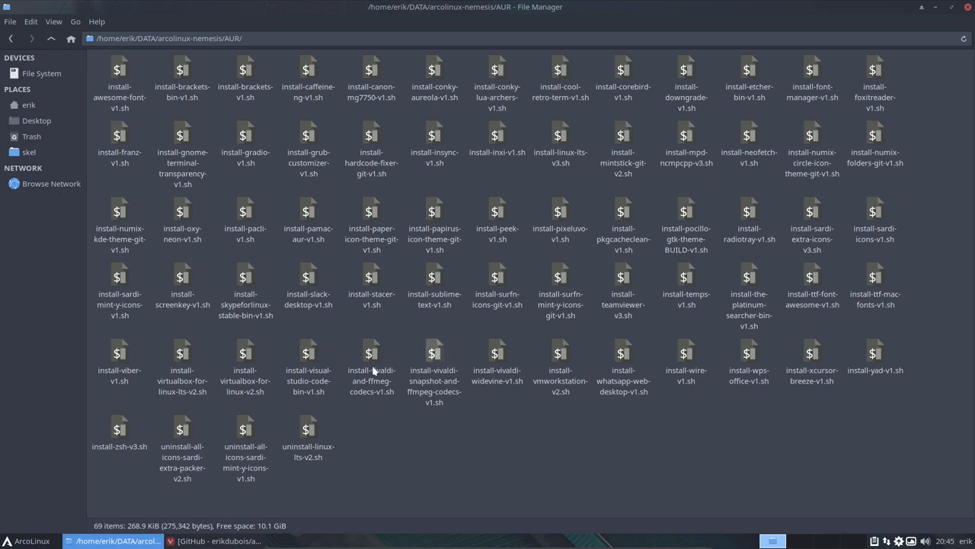
pyautogui.moveTo(136, 222)
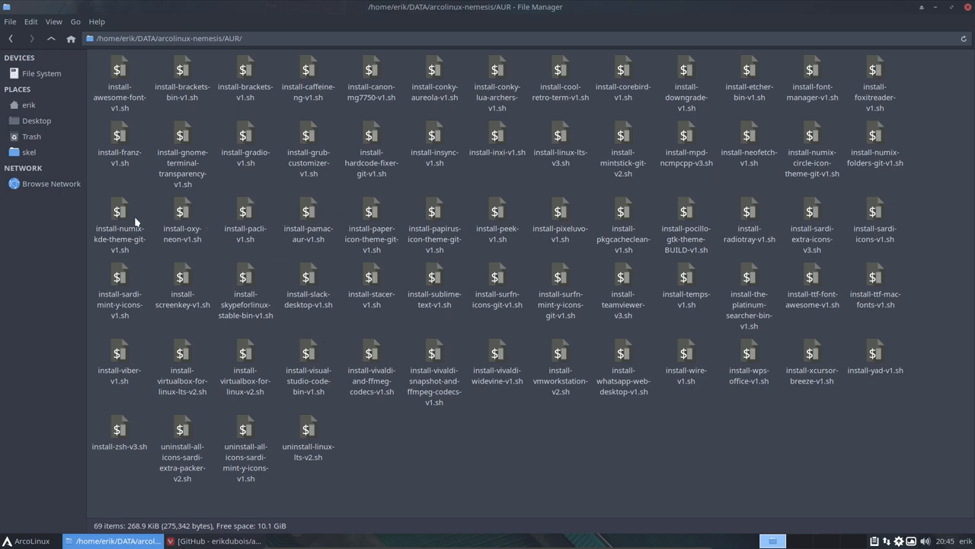
pyautogui.moveTo(642, 186)
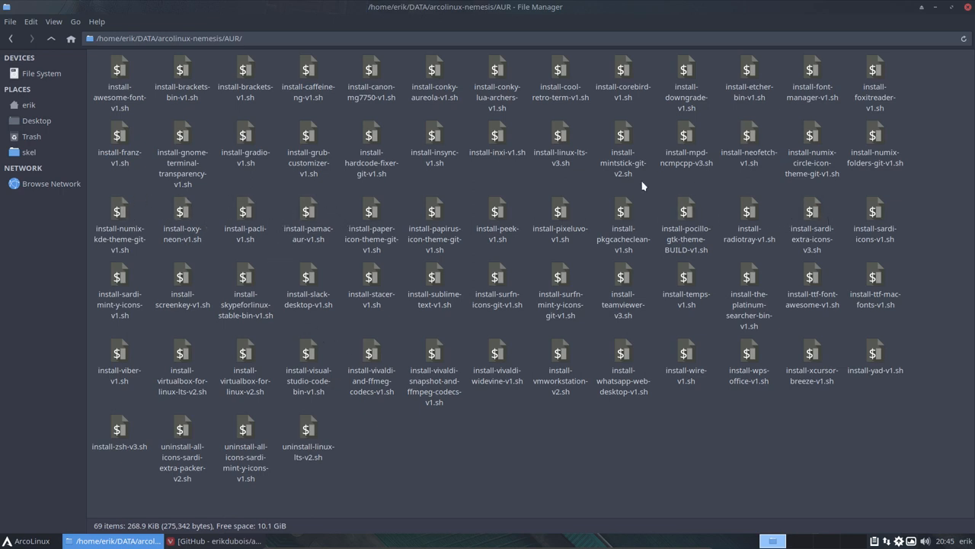
pyautogui.moveTo(442, 185)
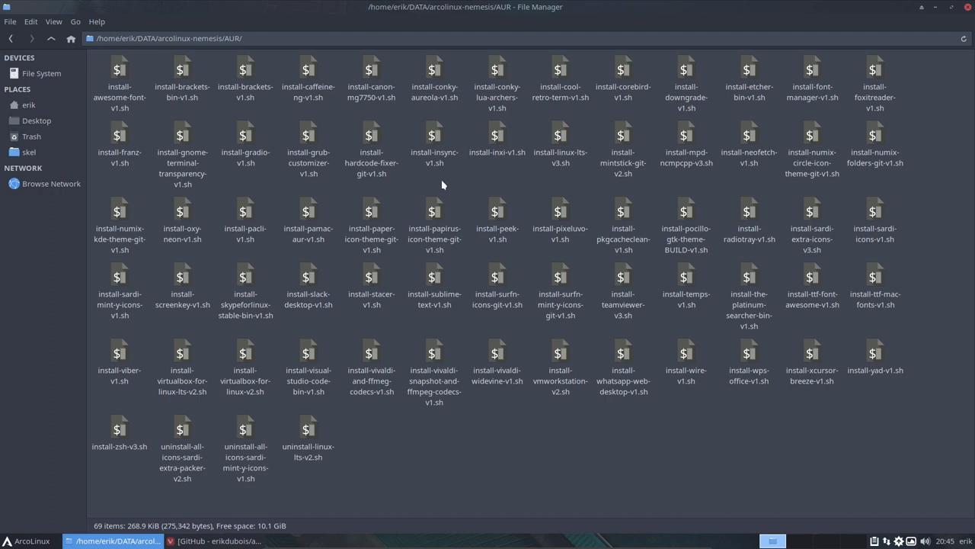
pyautogui.moveTo(381, 366)
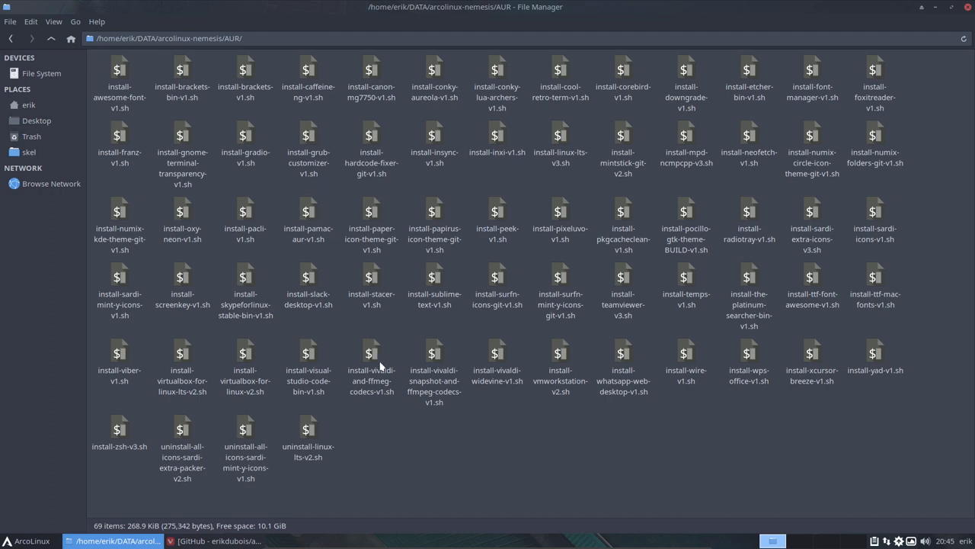
pyautogui.moveTo(276, 457)
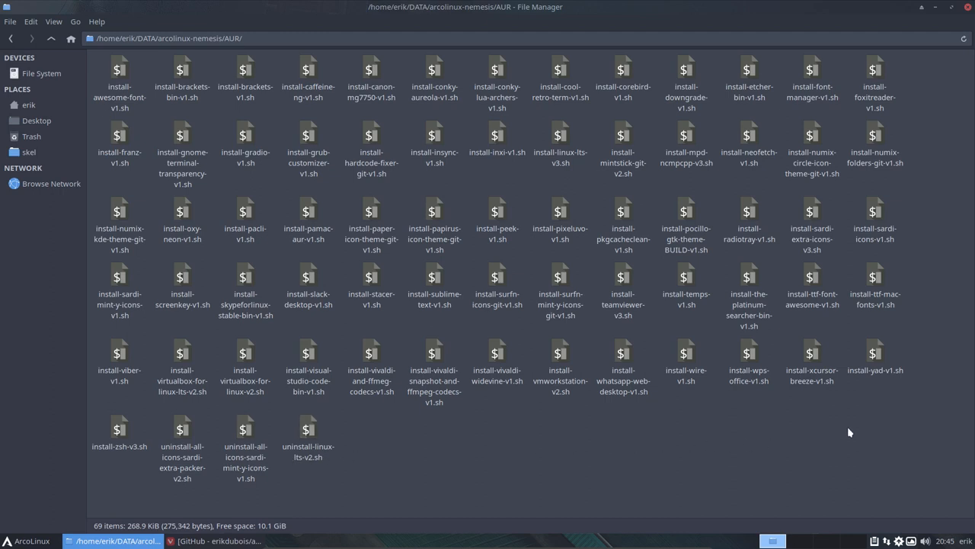
pyautogui.moveTo(266, 354)
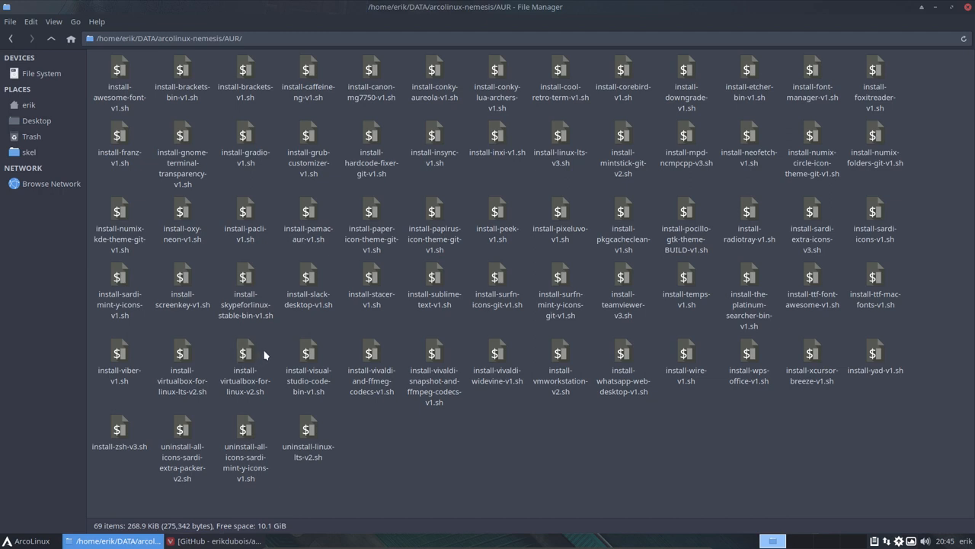
pyautogui.moveTo(396, 340)
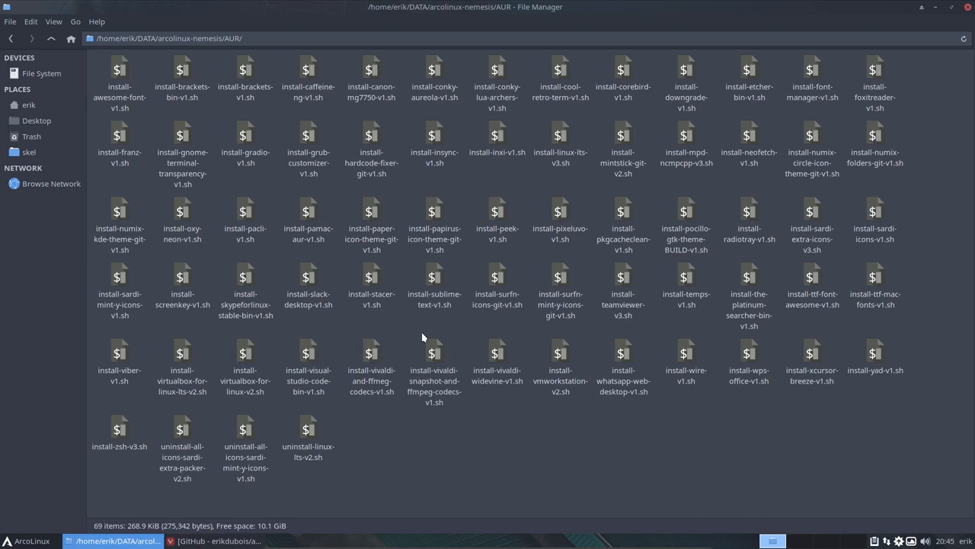
pyautogui.moveTo(685, 138)
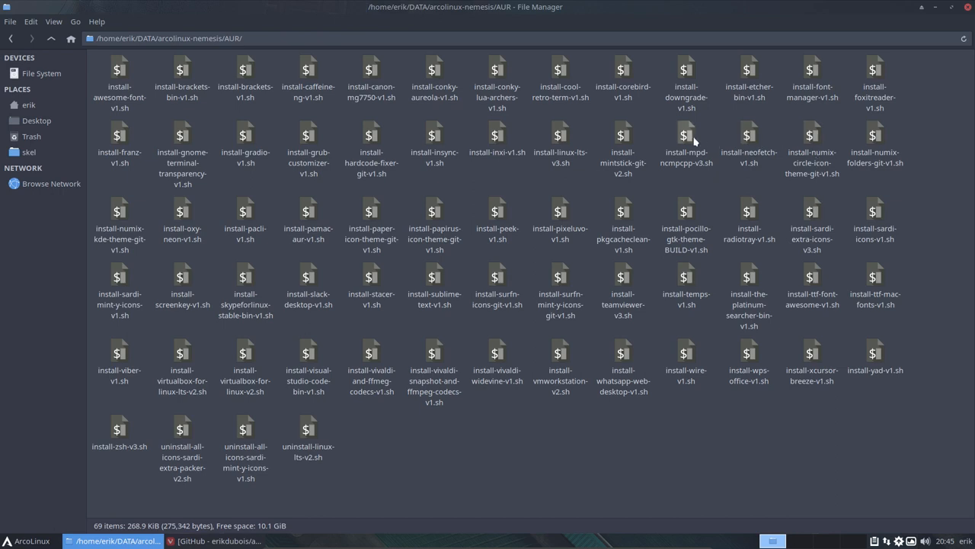
pyautogui.click(560, 145)
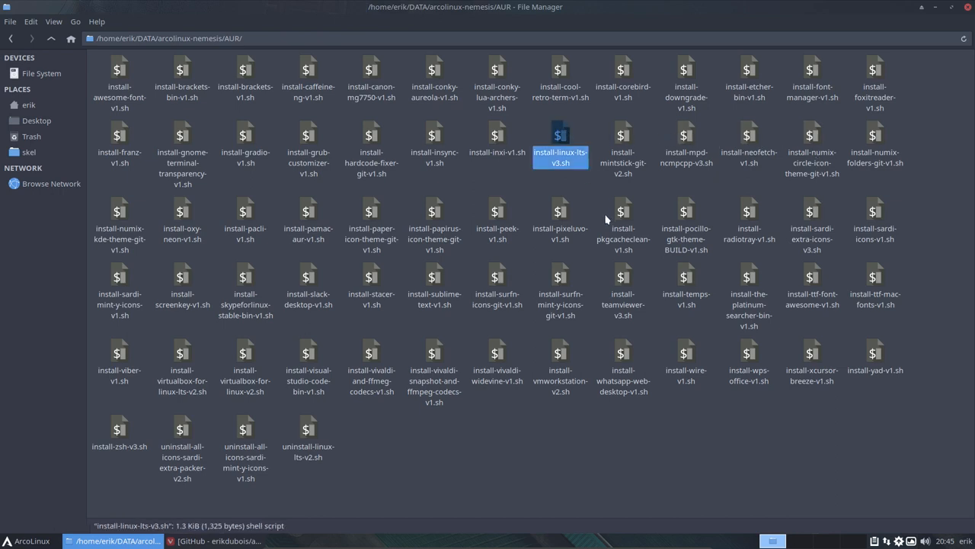
pyautogui.moveTo(609, 227)
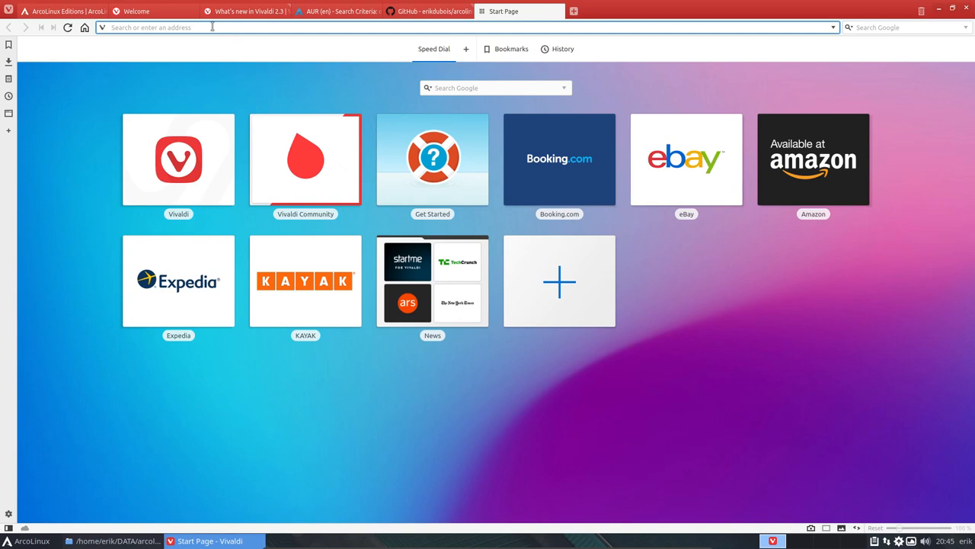
# Search 'arcolinux li' and scroll through 'How to install libreoffice the proper way'.
pyautogui.write('arcolinux libreoffice')
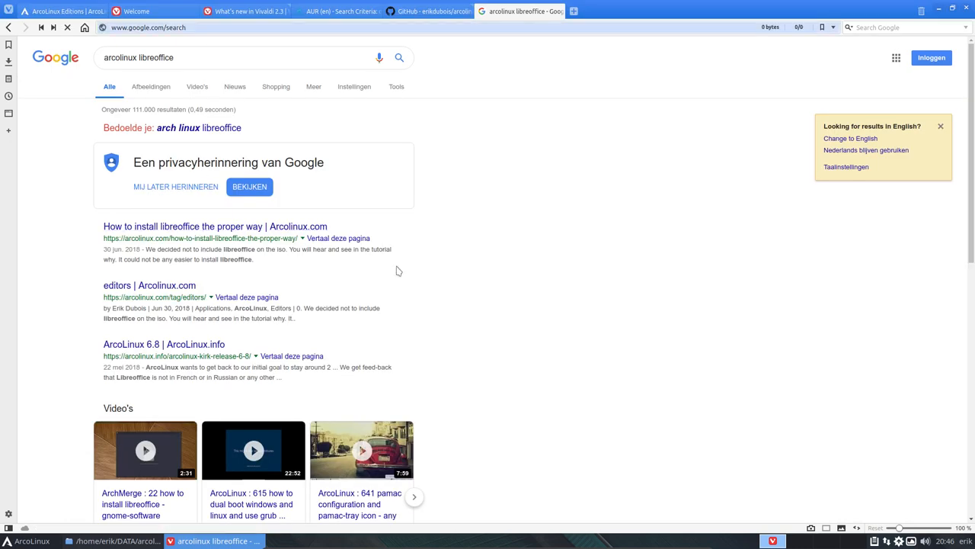
pyautogui.click(215, 227)
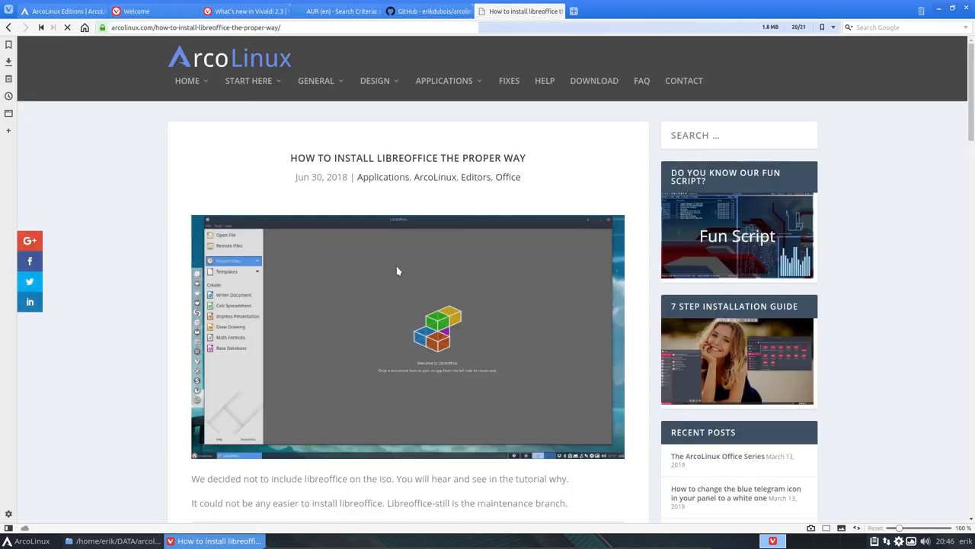
pyautogui.scroll(-3)
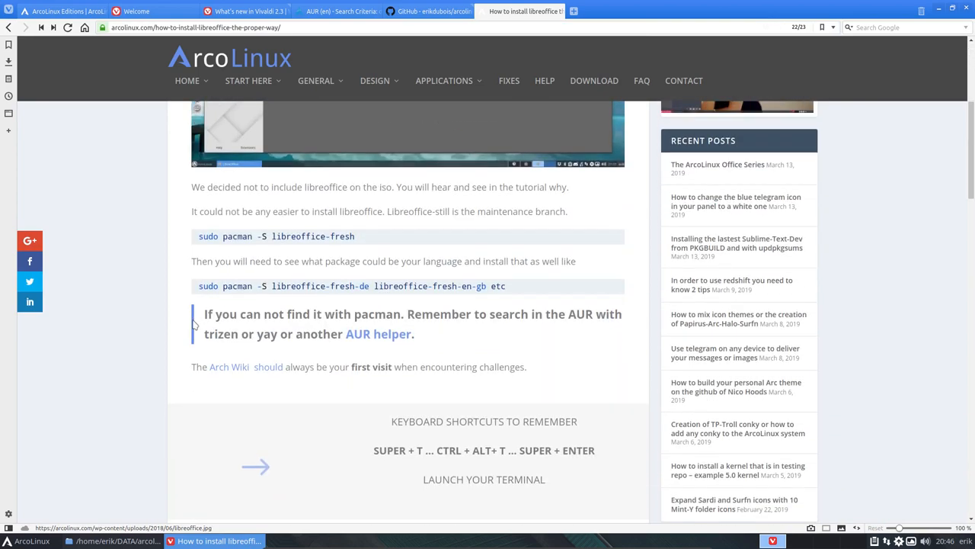
pyautogui.scroll(-3)
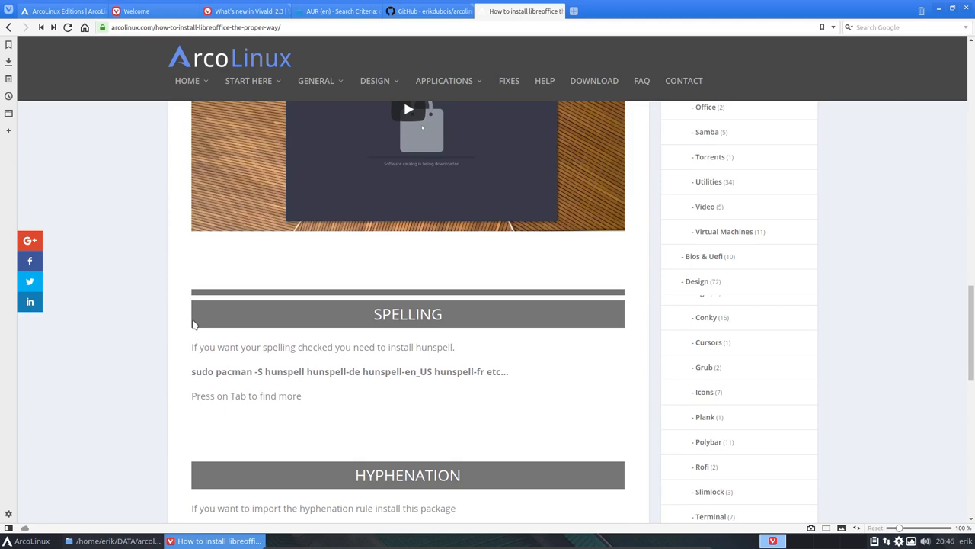
pyautogui.scroll(-3)
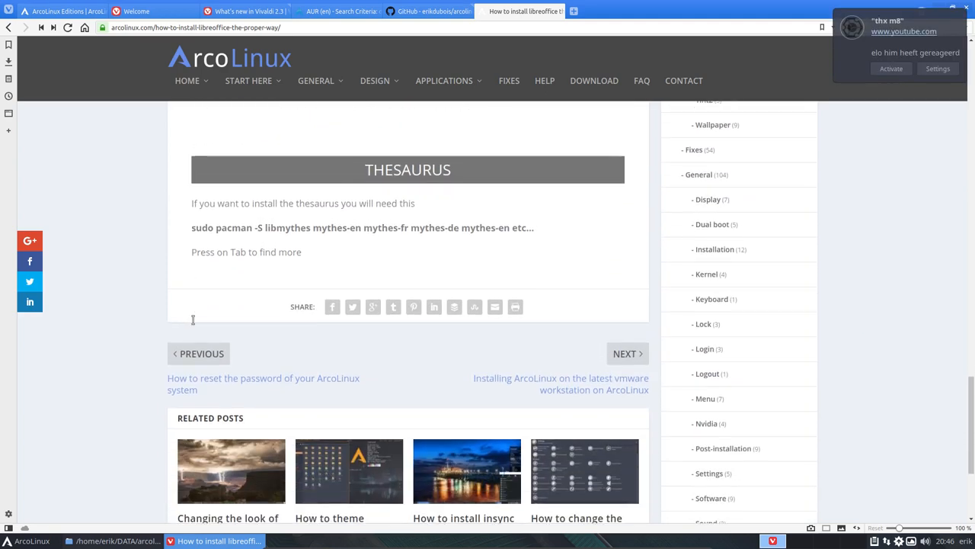
pyautogui.scroll(-3)
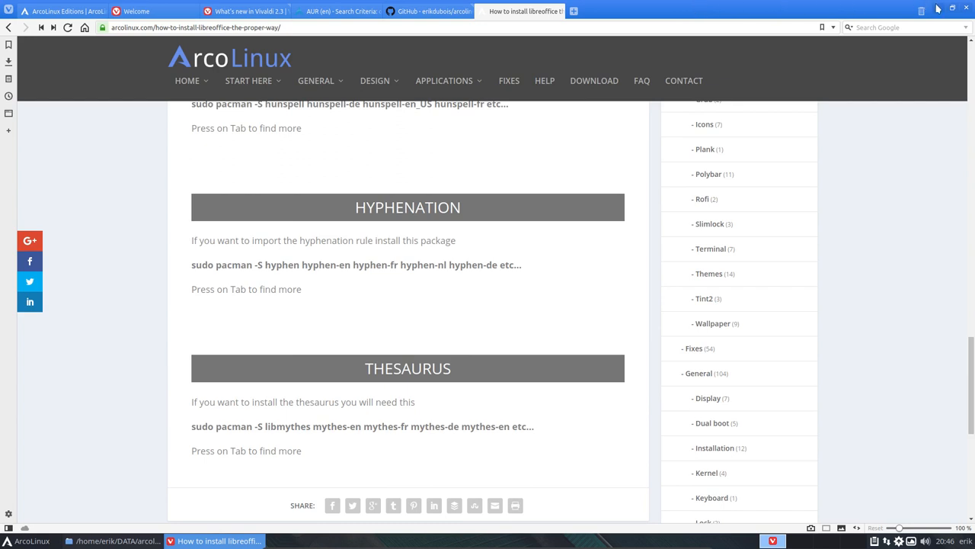
pyautogui.moveTo(940, 10)
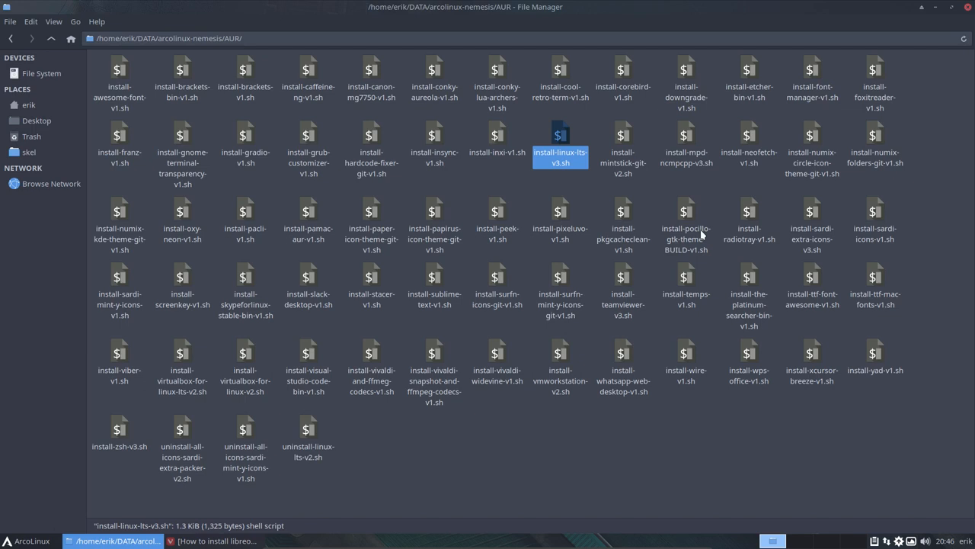
pyautogui.moveTo(519, 202)
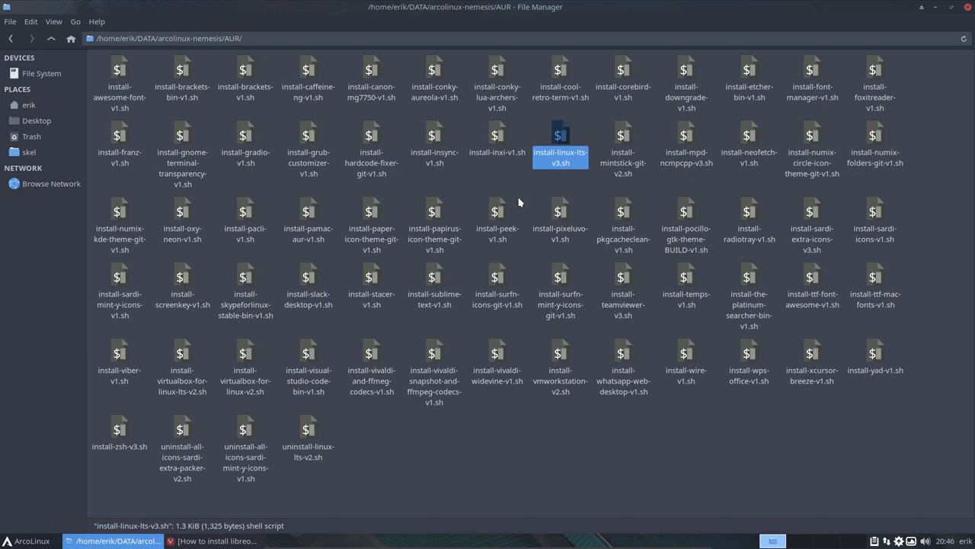
pyautogui.moveTo(514, 185)
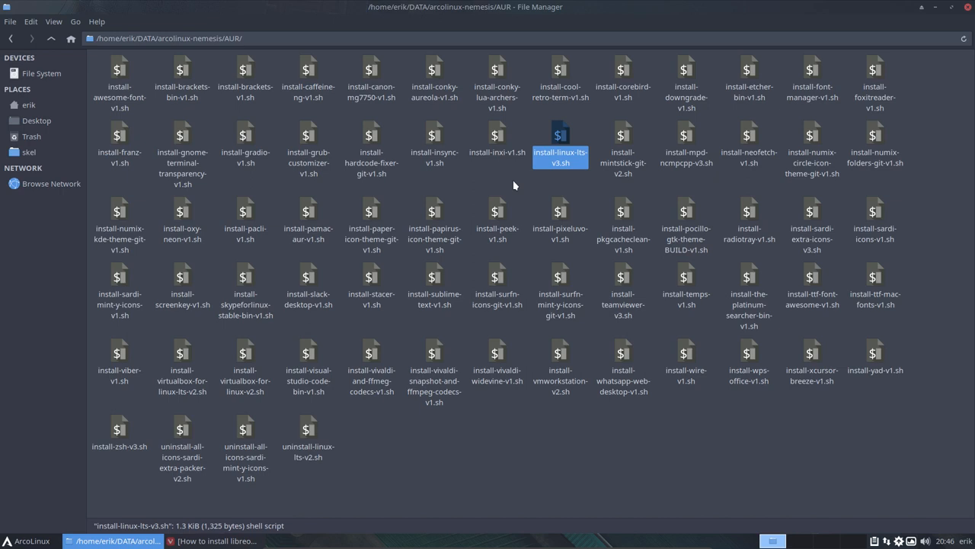
# Return to the File Manager's AUR folder and select install-inxi-v1.sh.
pyautogui.click(497, 146)
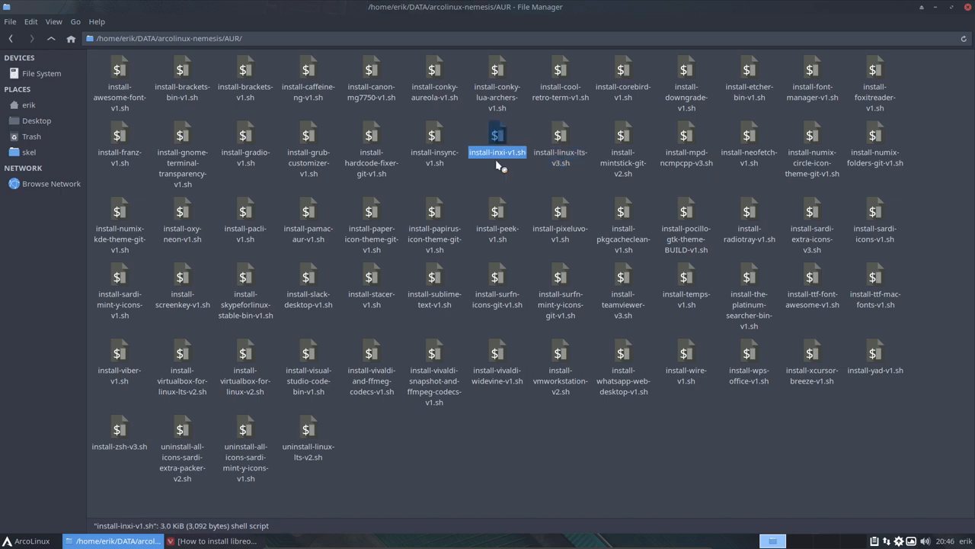
pyautogui.moveTo(491, 196)
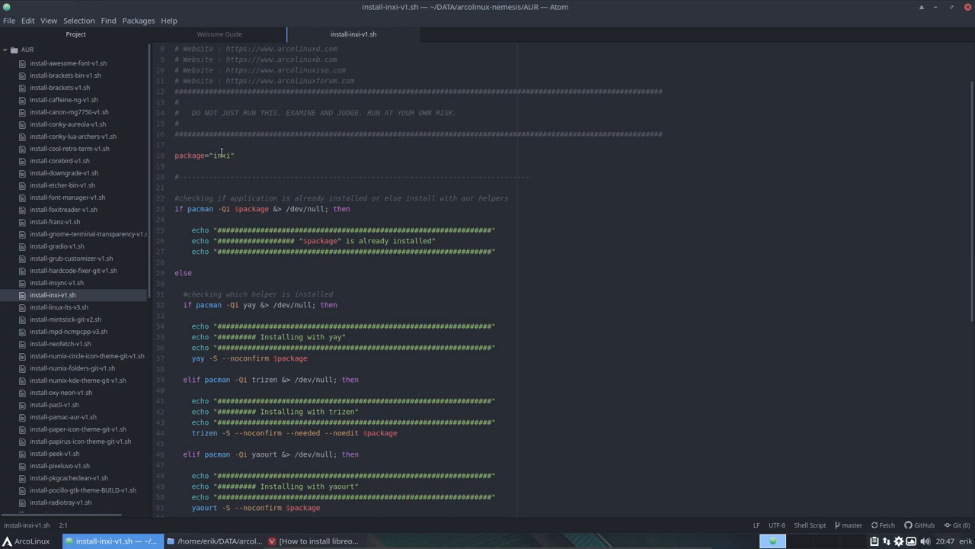
pyautogui.doubleClick(222, 155)
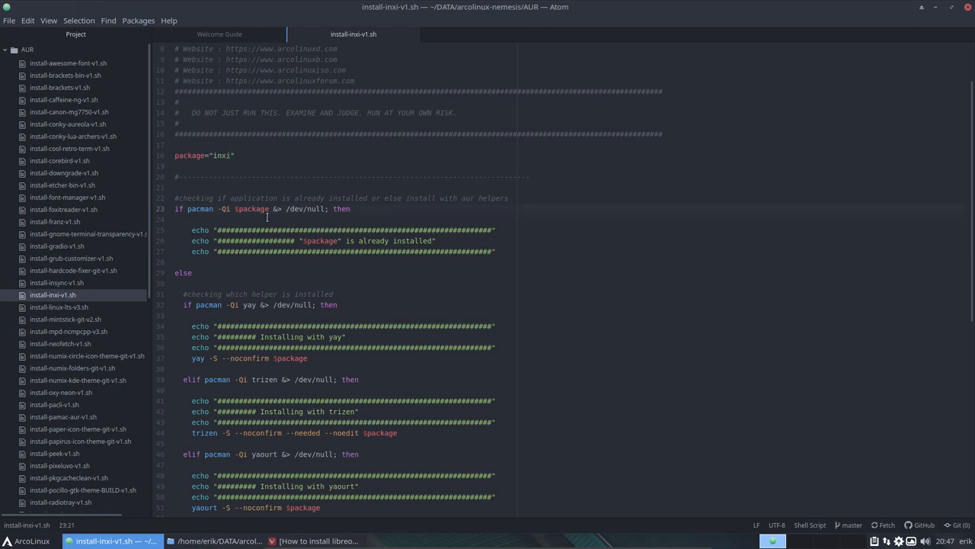
pyautogui.scroll(-3)
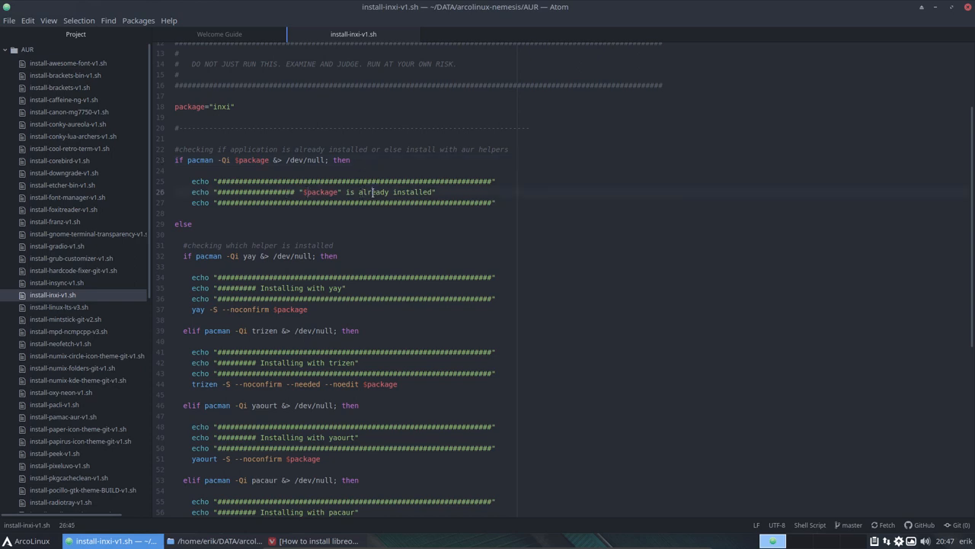
pyautogui.scroll(-3)
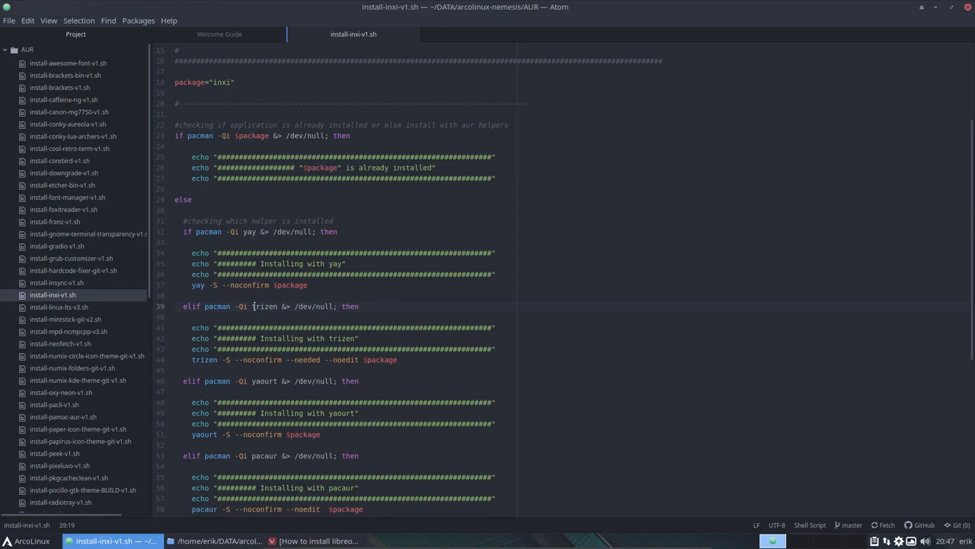
pyautogui.scroll(-3)
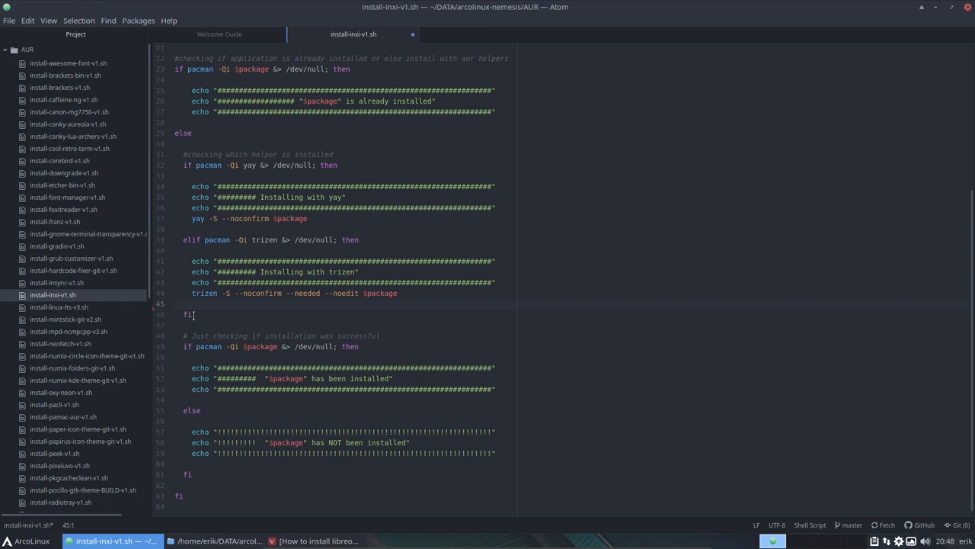
pyautogui.click(175, 303)
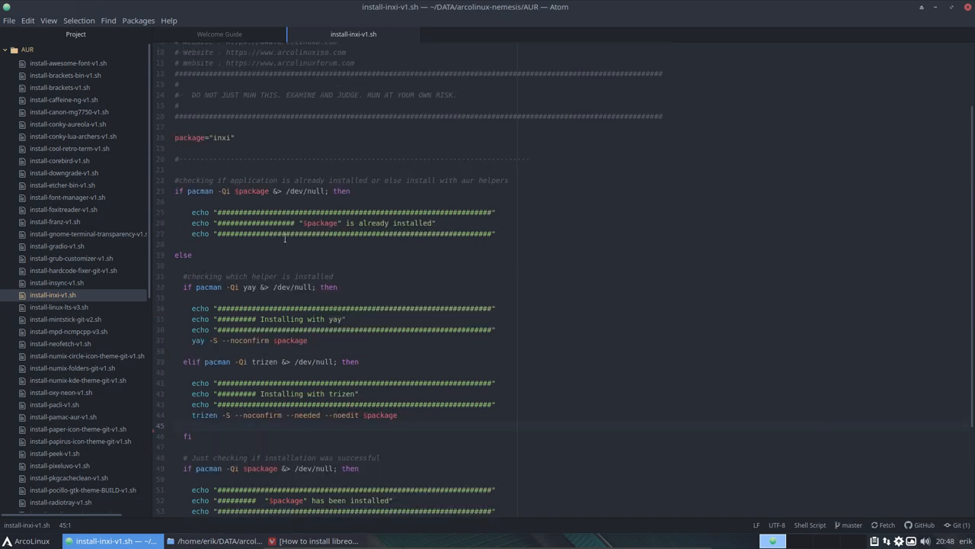
pyautogui.click(265, 361)
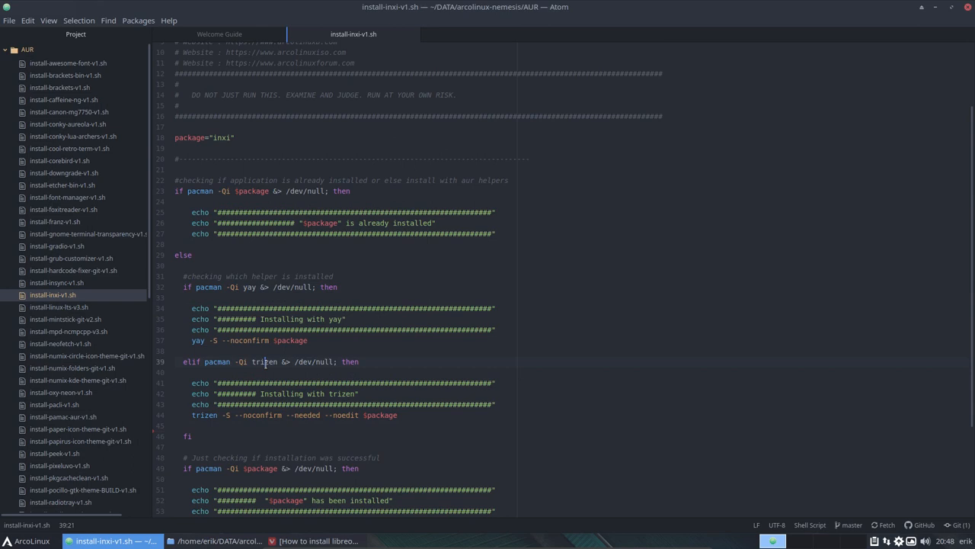
pyautogui.scroll(-3)
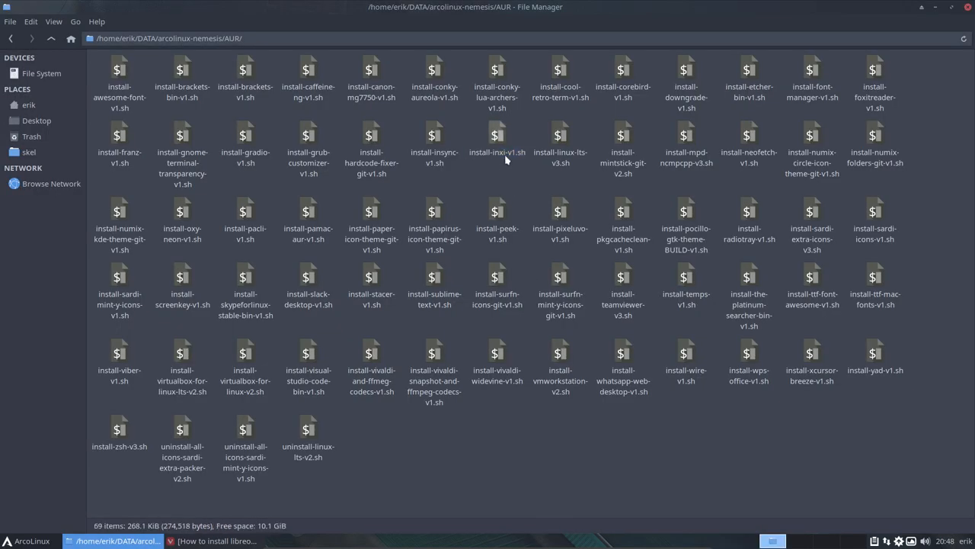
# Copy install-inxi-v1.sh as install-libreoffice-v1.sh and open the copy in Atom.
pyautogui.click(497, 151)
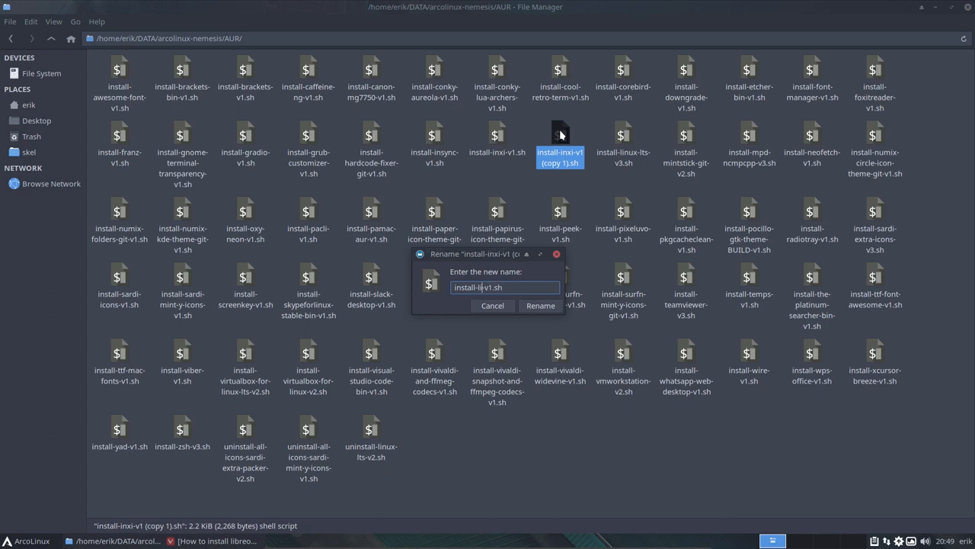
pyautogui.write('libreoffice')
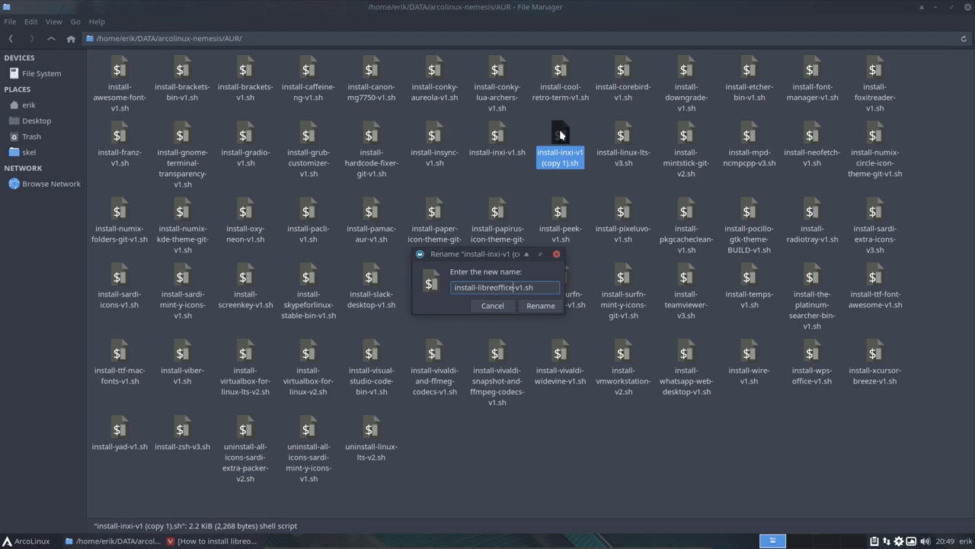
pyautogui.click(540, 306)
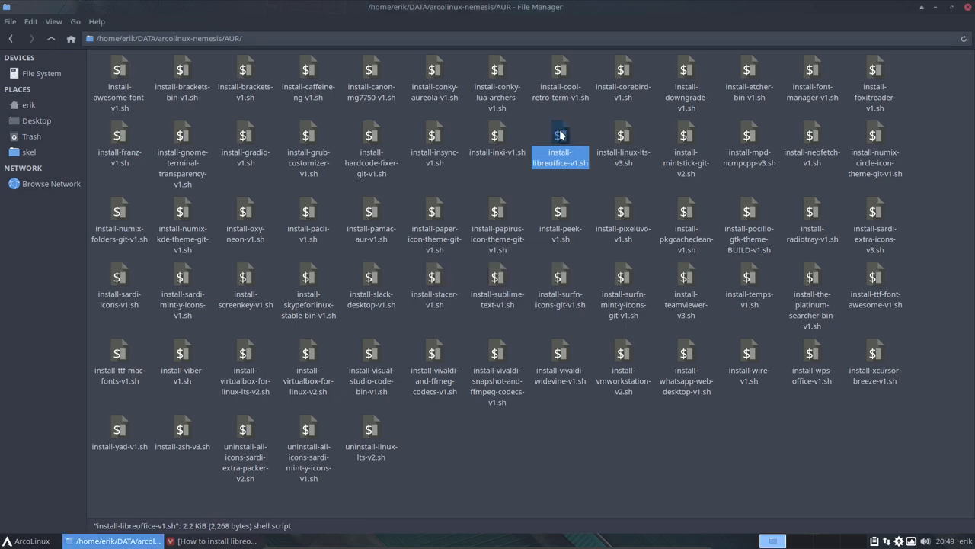
pyautogui.moveTo(149, 505)
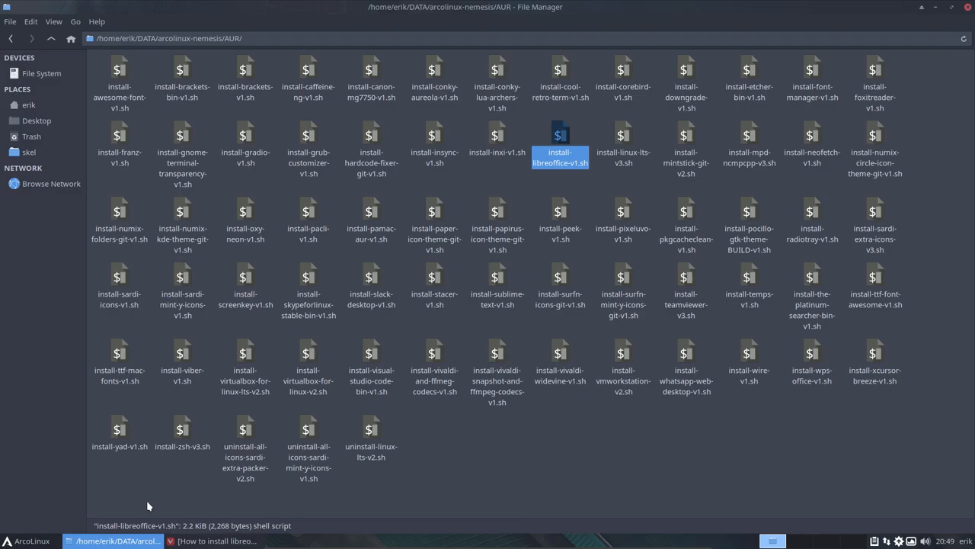
pyautogui.click(217, 540)
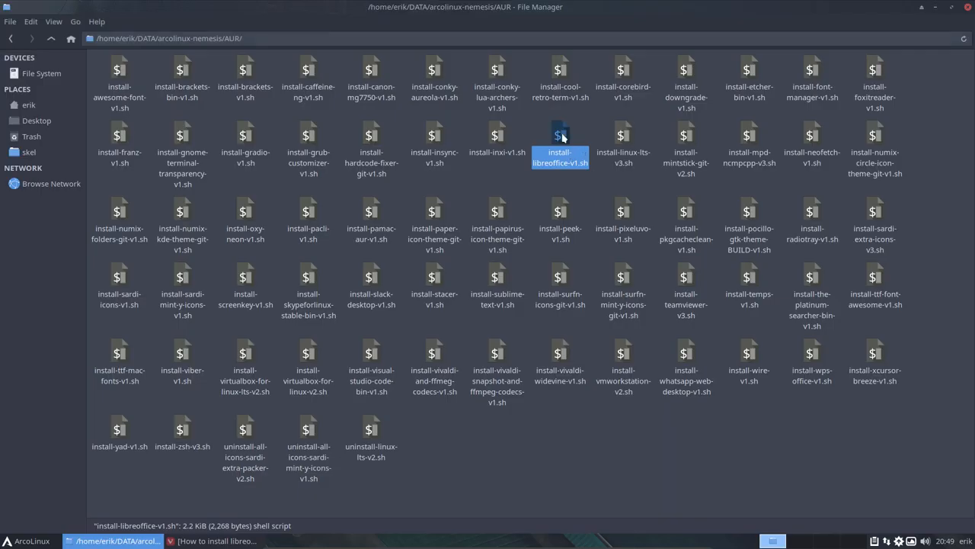
pyautogui.doubleClick(560, 148)
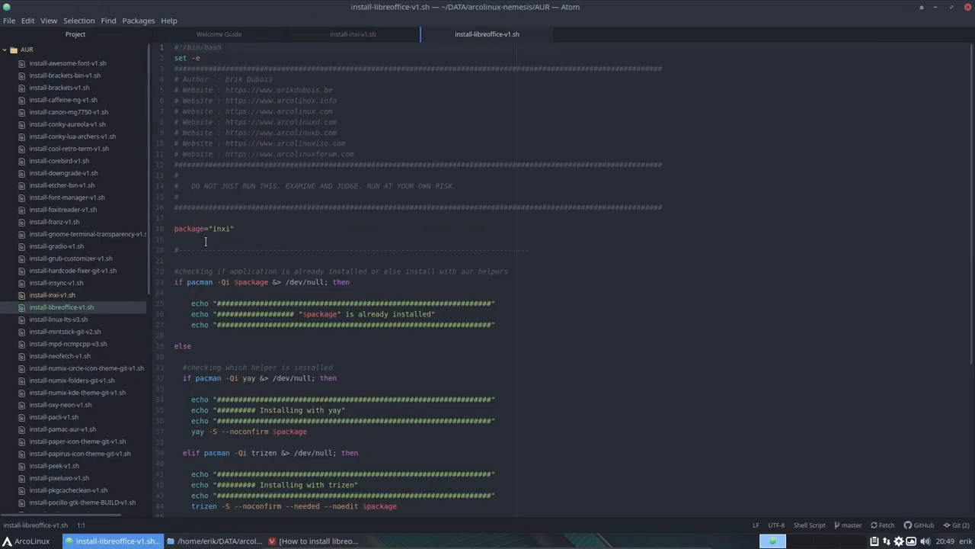
# Change package="inxi" to package="libreoffice-fresh" and scroll through the rest of the script.
pyautogui.doubleClick(221, 229)
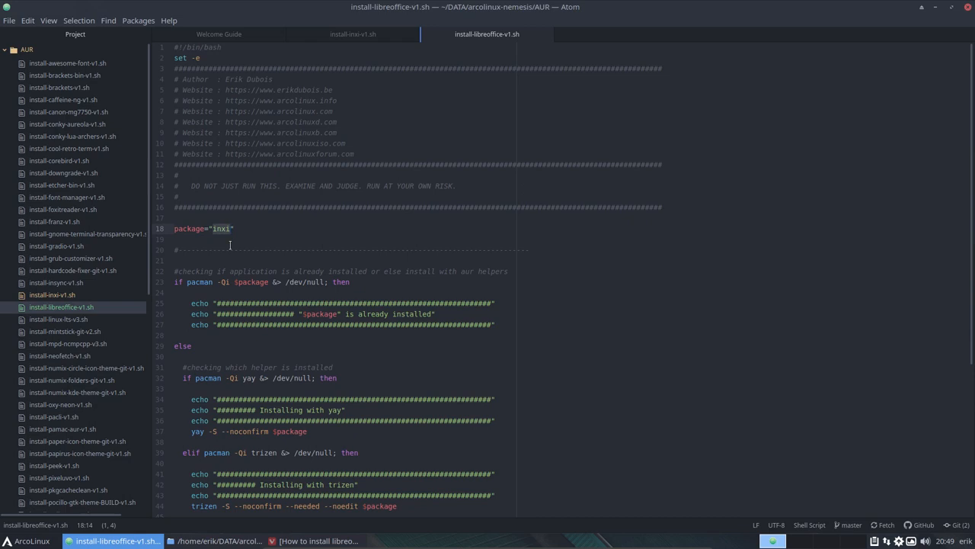
pyautogui.write('libreoffice-fresh')
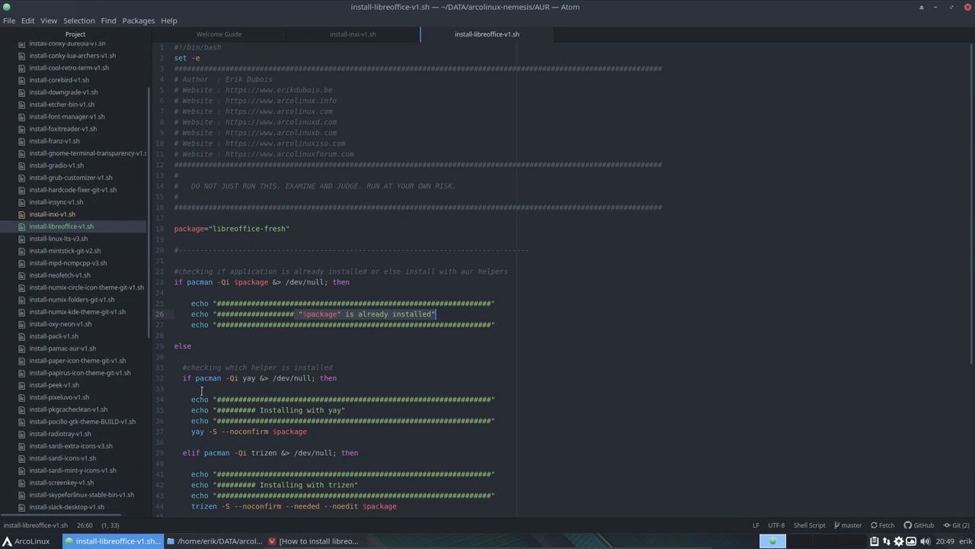
pyautogui.scroll(-3)
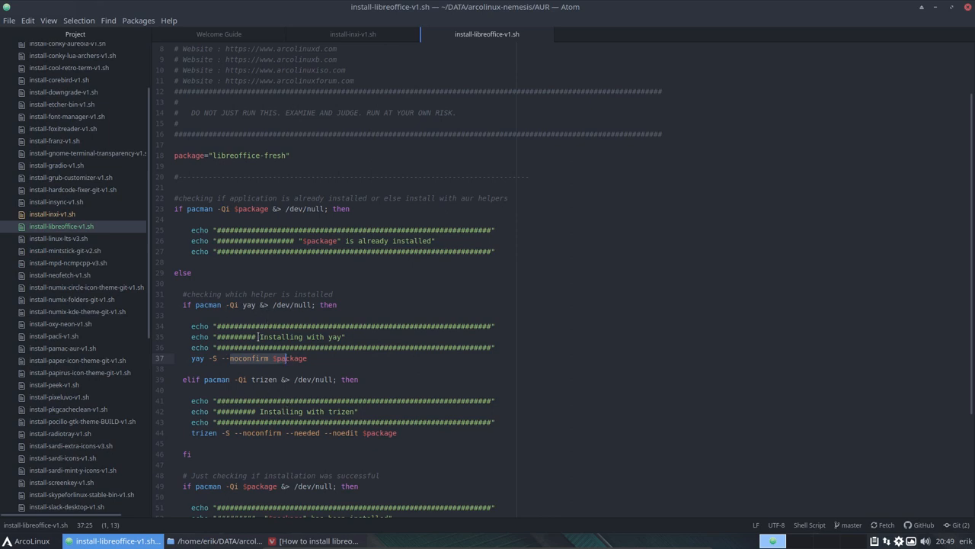
pyautogui.click(263, 381)
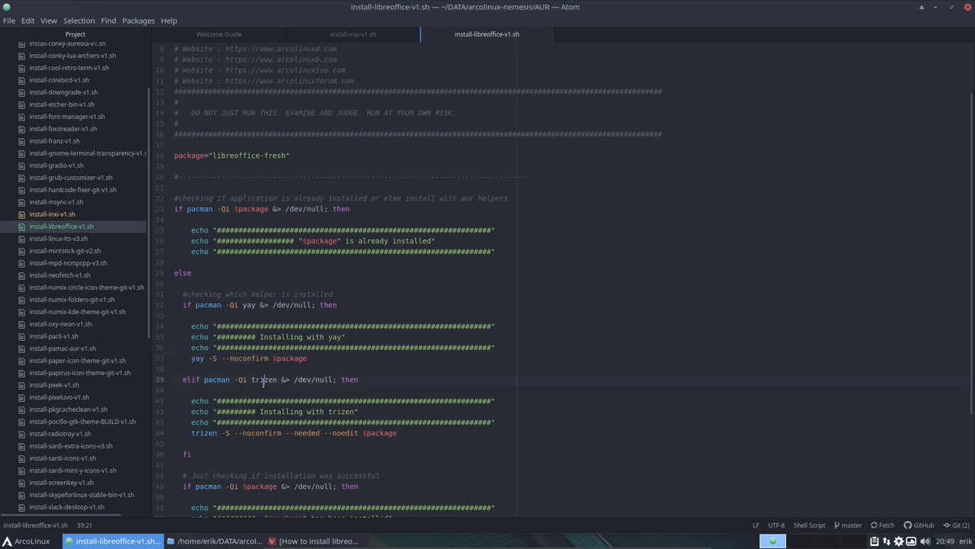
pyautogui.scroll(-3)
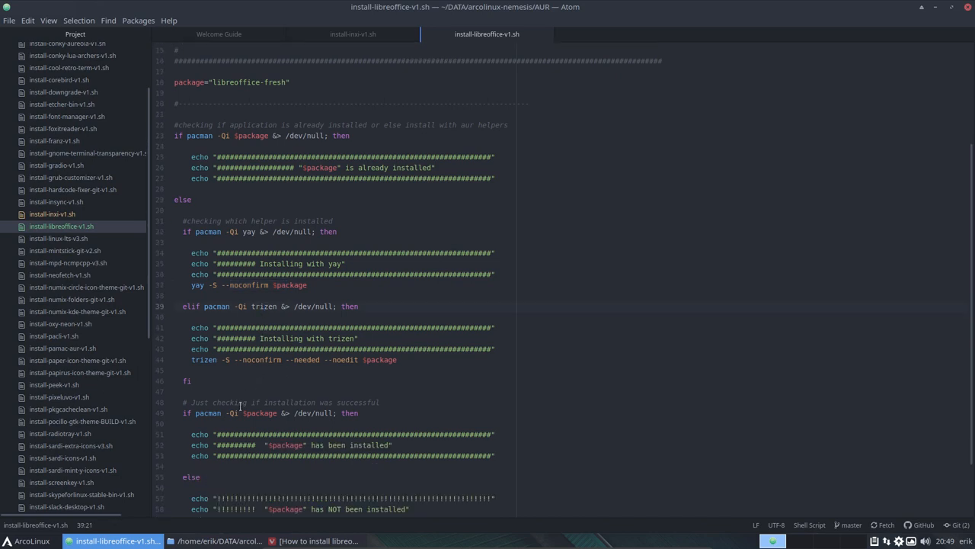
pyautogui.scroll(-3)
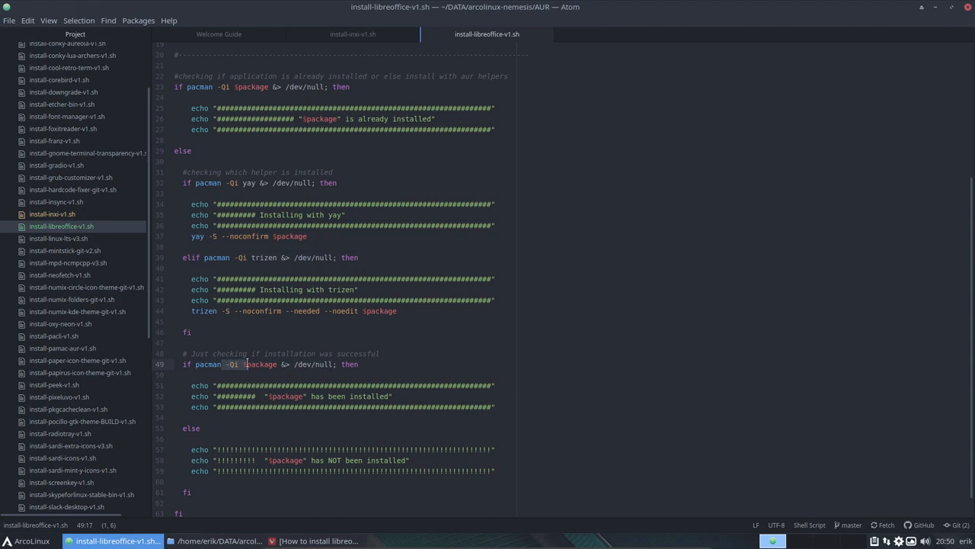
pyautogui.moveTo(265, 368)
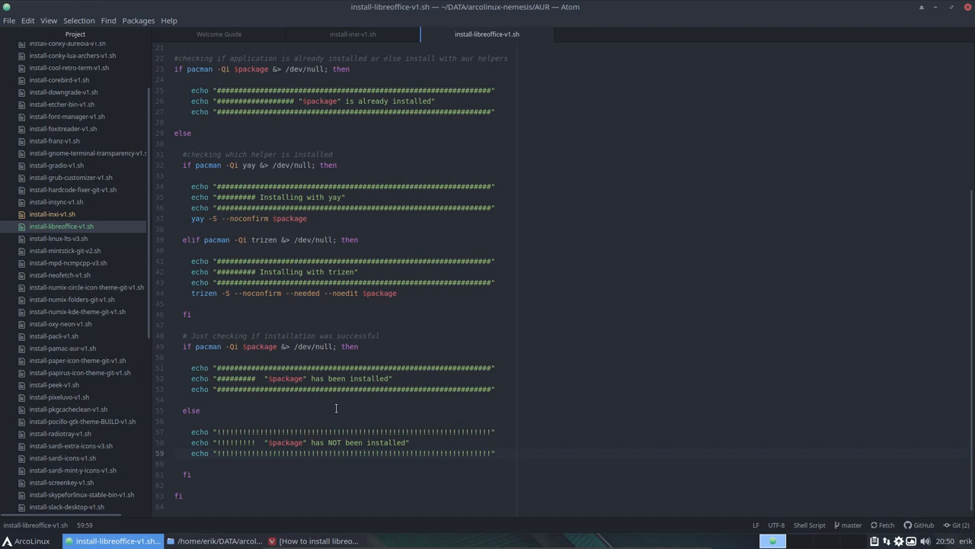
pyautogui.moveTo(627, 277)
pyautogui.write('yay')
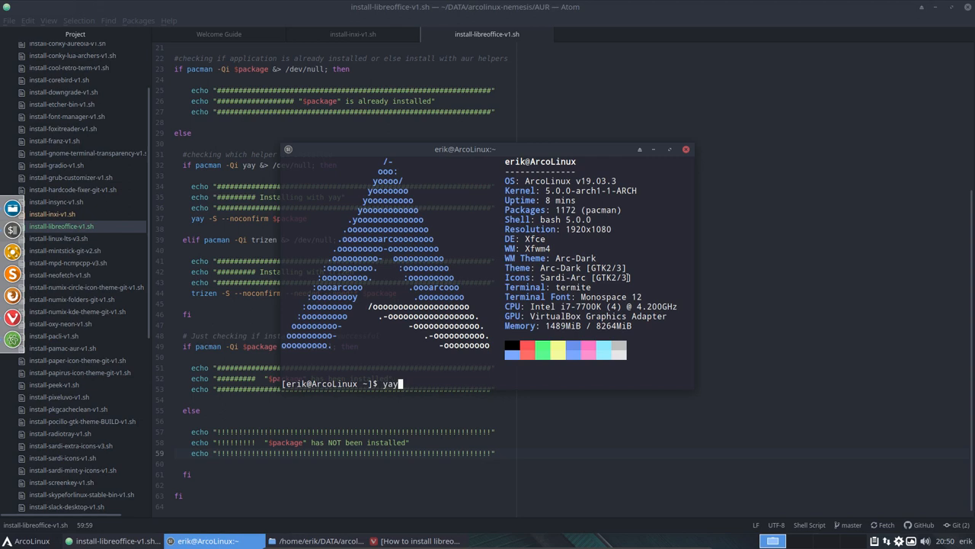
# Search yay for libreoffice in Termite and highlight libreoffice-fresh in the results.
pyautogui.write('libreo')
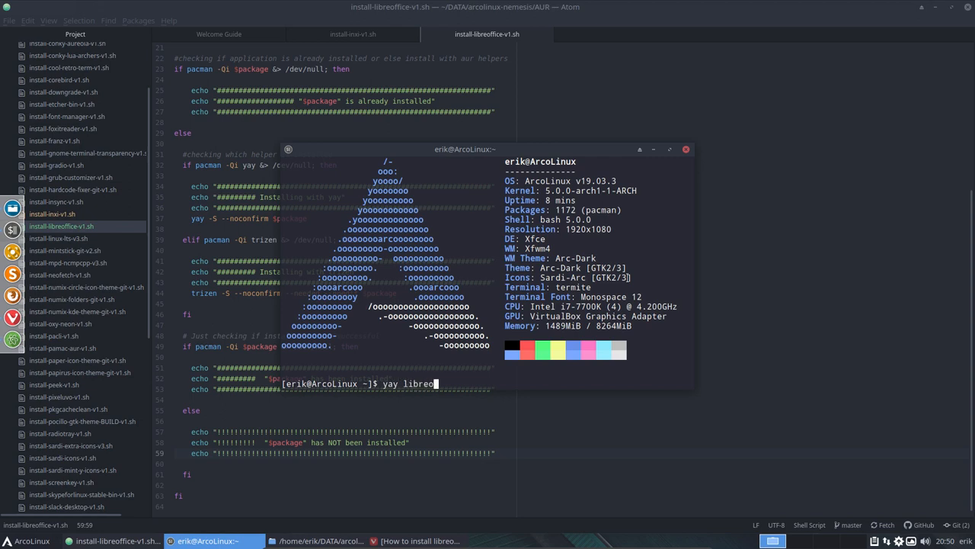
pyautogui.write('ffi')
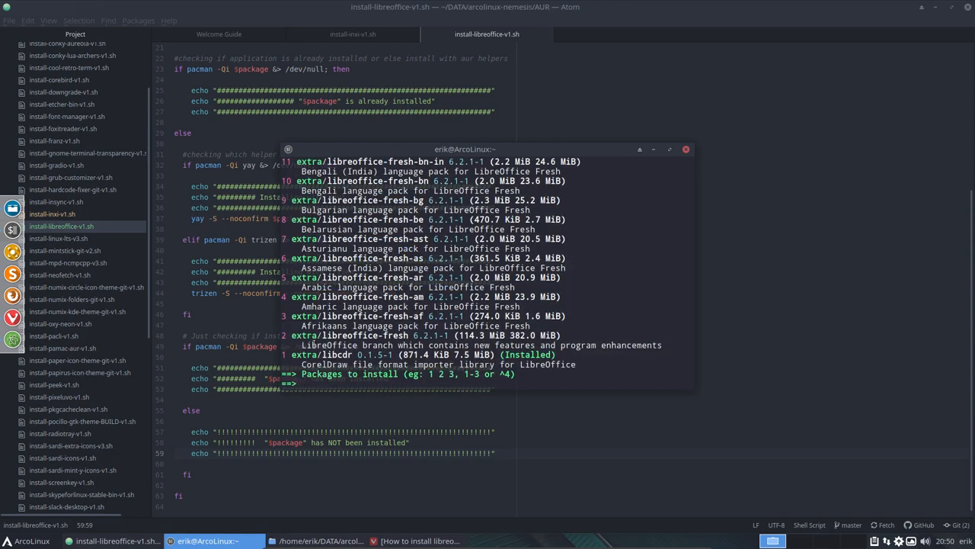
pyautogui.doubleClick(354, 335)
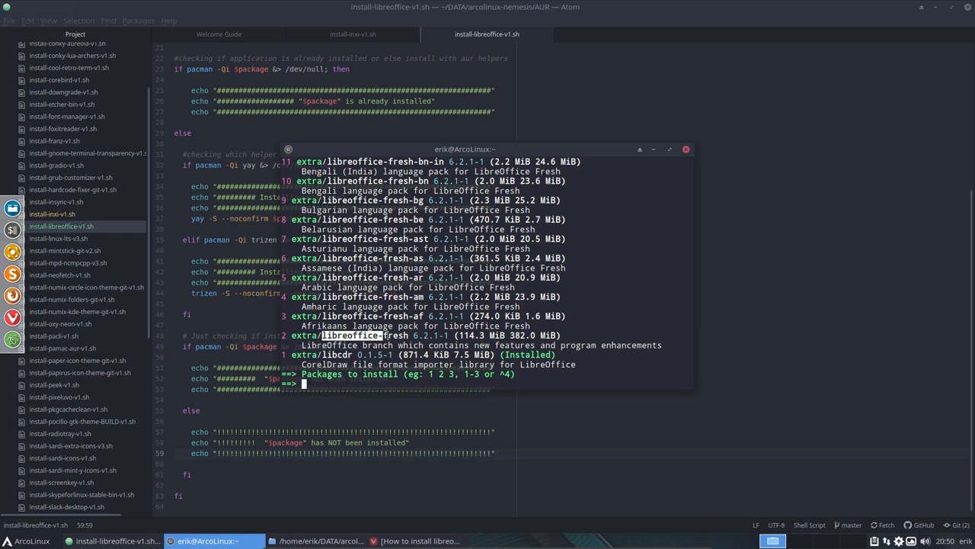
pyautogui.moveTo(674, 179)
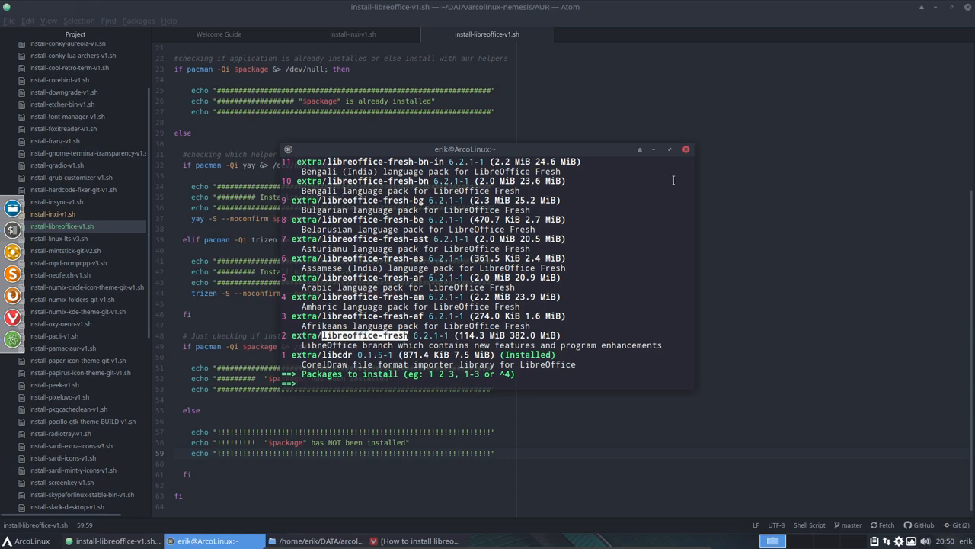
pyautogui.moveTo(465, 148); pyautogui.dragTo(503, 192)
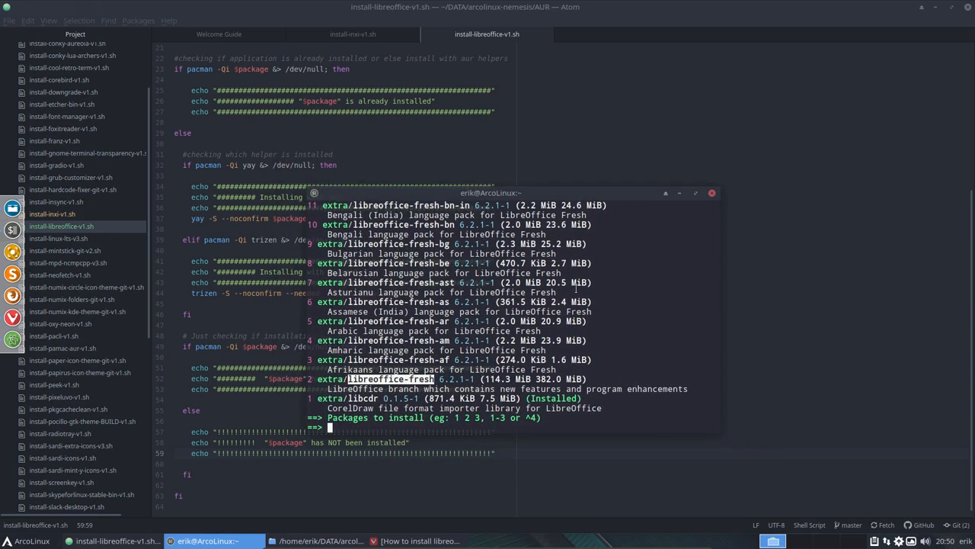
pyautogui.scroll(-3)
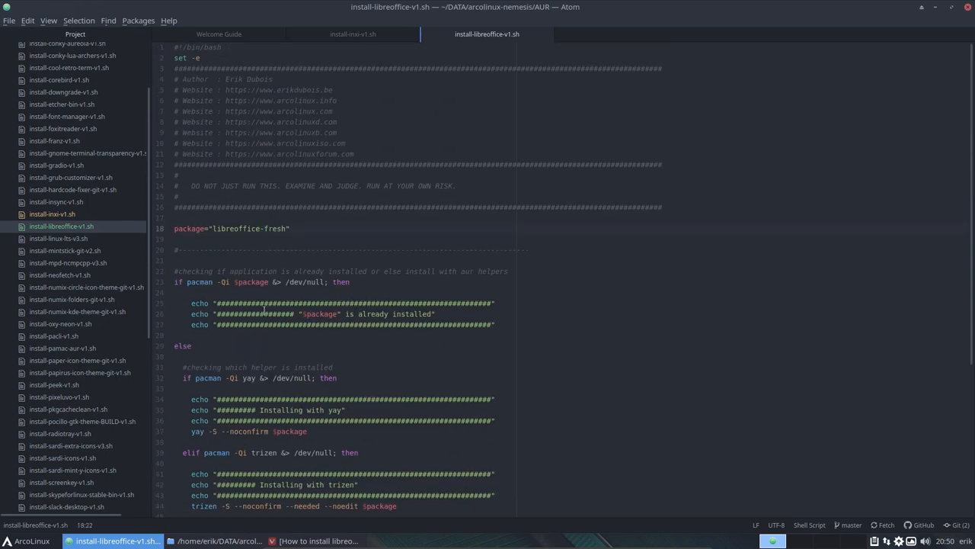
pyautogui.click(264, 229)
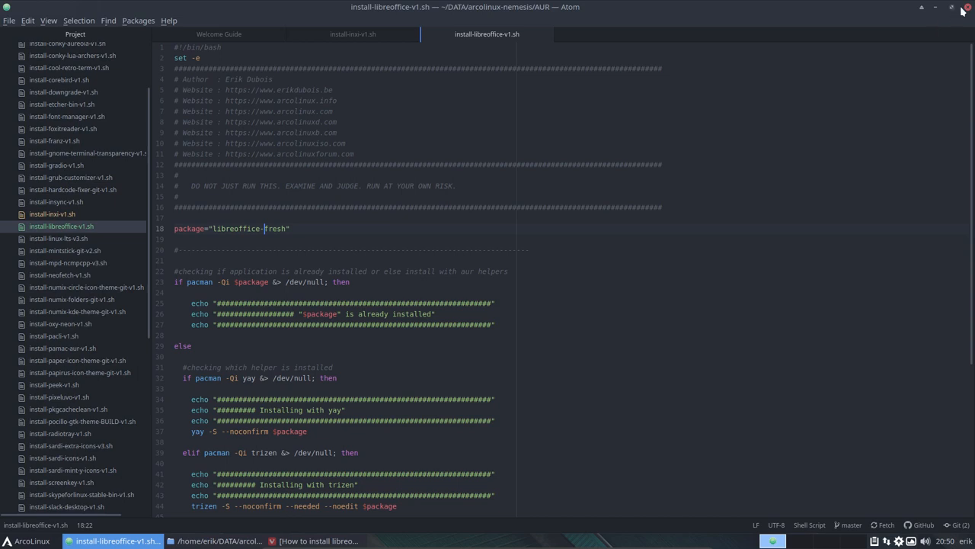
pyautogui.moveTo(629, 244)
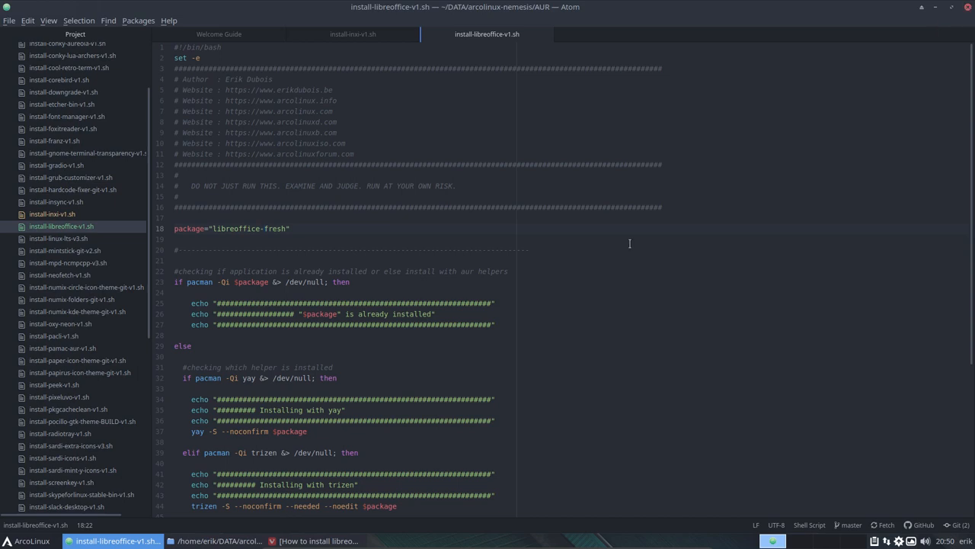